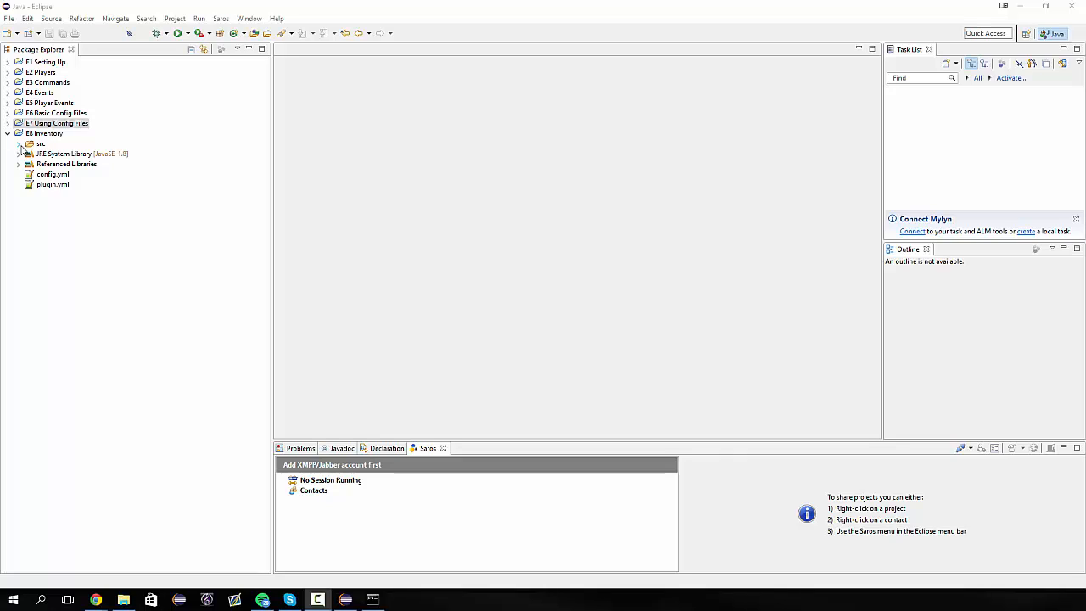
Expand src > com.thebcbroz.tutorial > commands to list Goodbye.java and Hello.java
{"action": "left_click", "coordinate": [19, 143]}
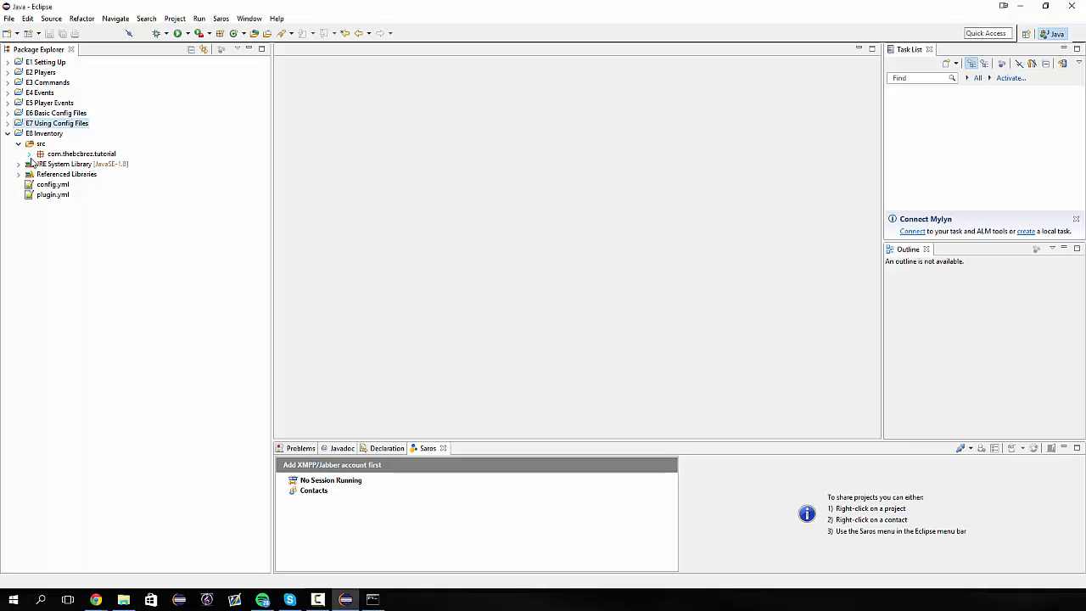
{"action": "left_click", "coordinate": [39, 152]}
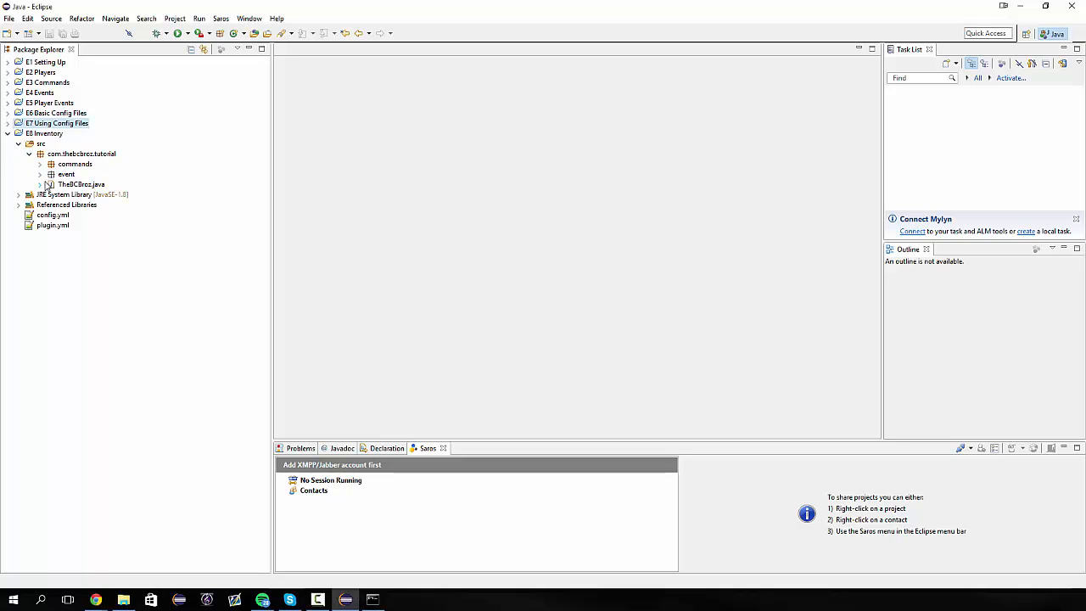
{"action": "left_click", "coordinate": [39, 163]}
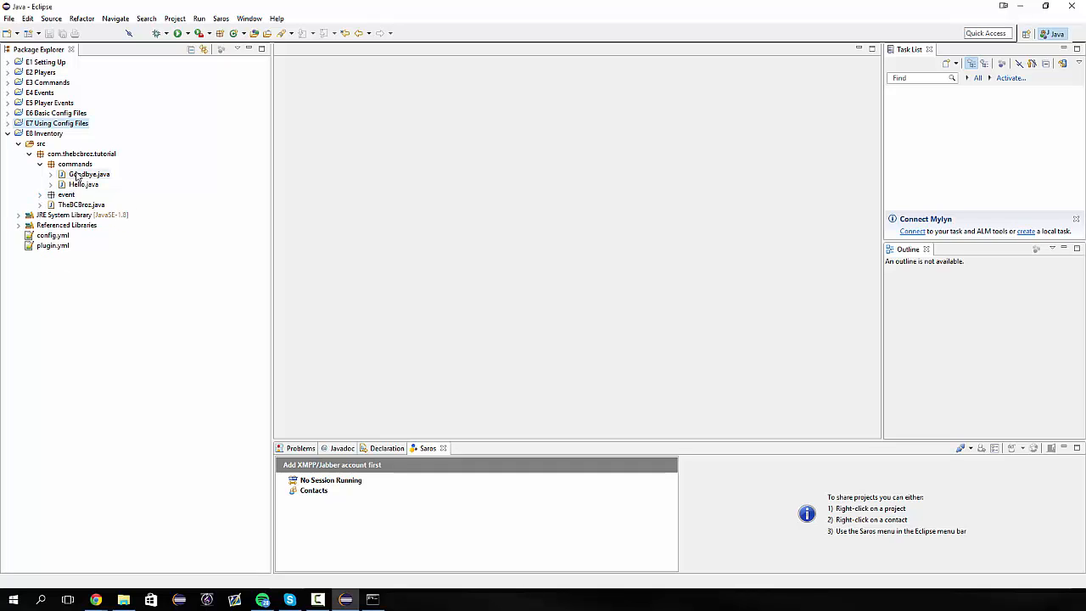
Refactor-rename the Goodbye command class to Equip so its file becomes Equip.java
{"action": "double_click", "coordinate": [89, 173]}
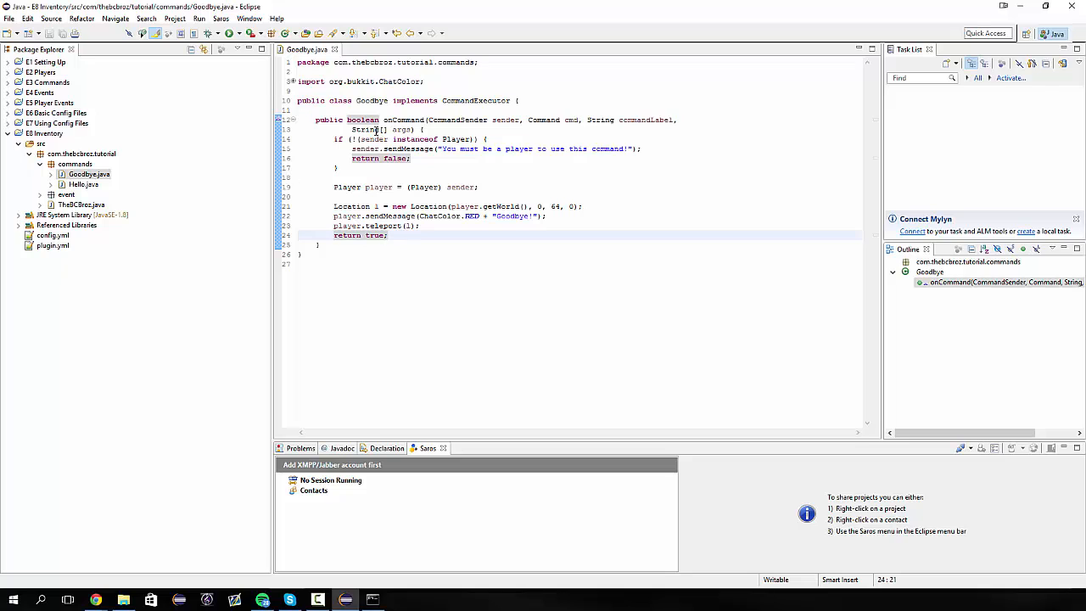
{"action": "right_click", "coordinate": [89, 173]}
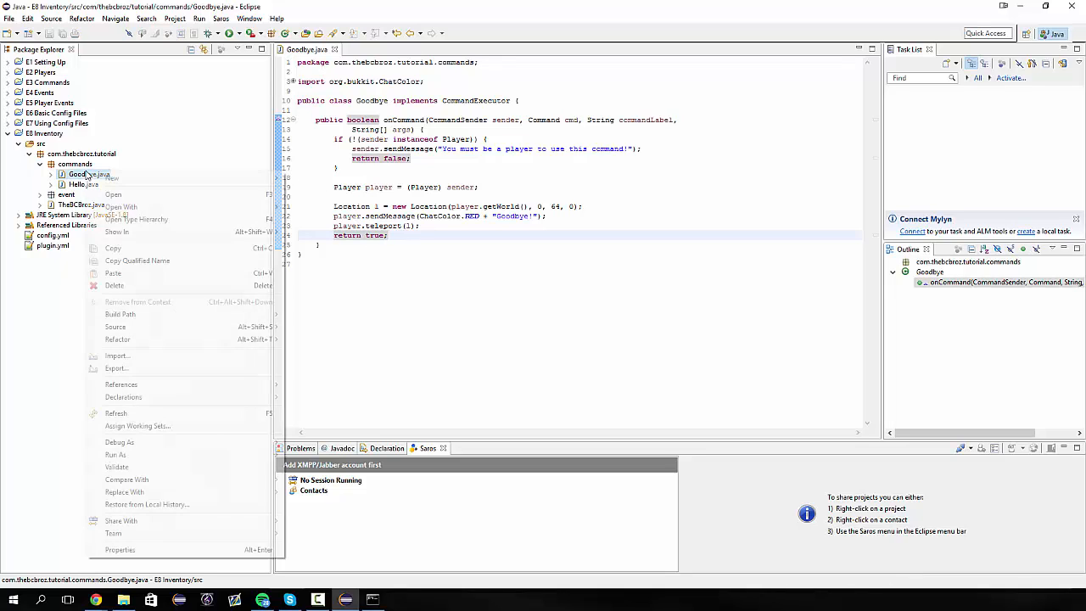
{"action": "mouse_move", "coordinate": [117, 340]}
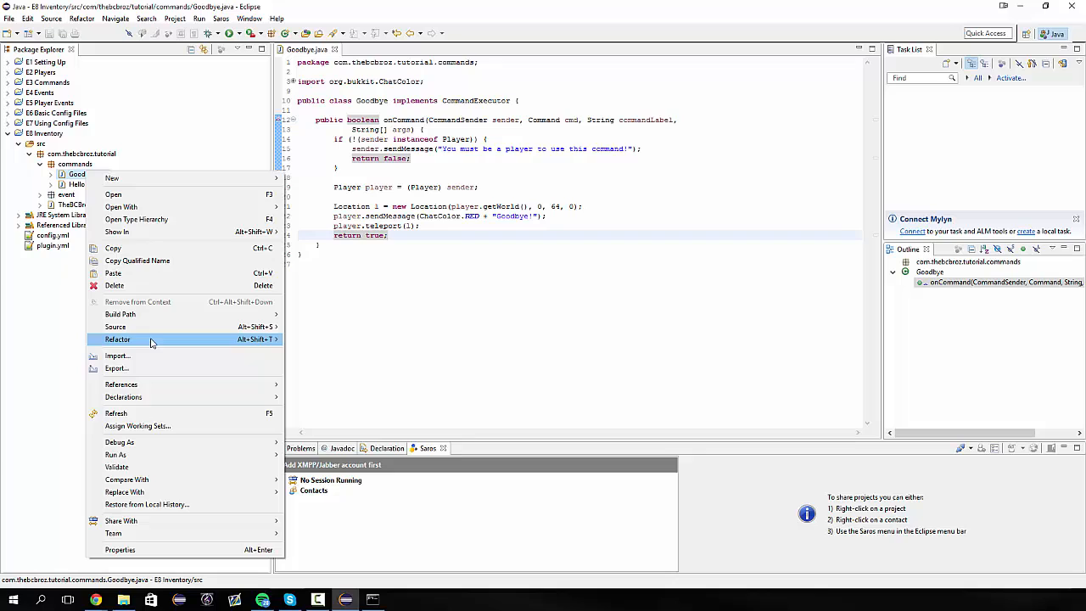
{"action": "left_click", "coordinate": [117, 340]}
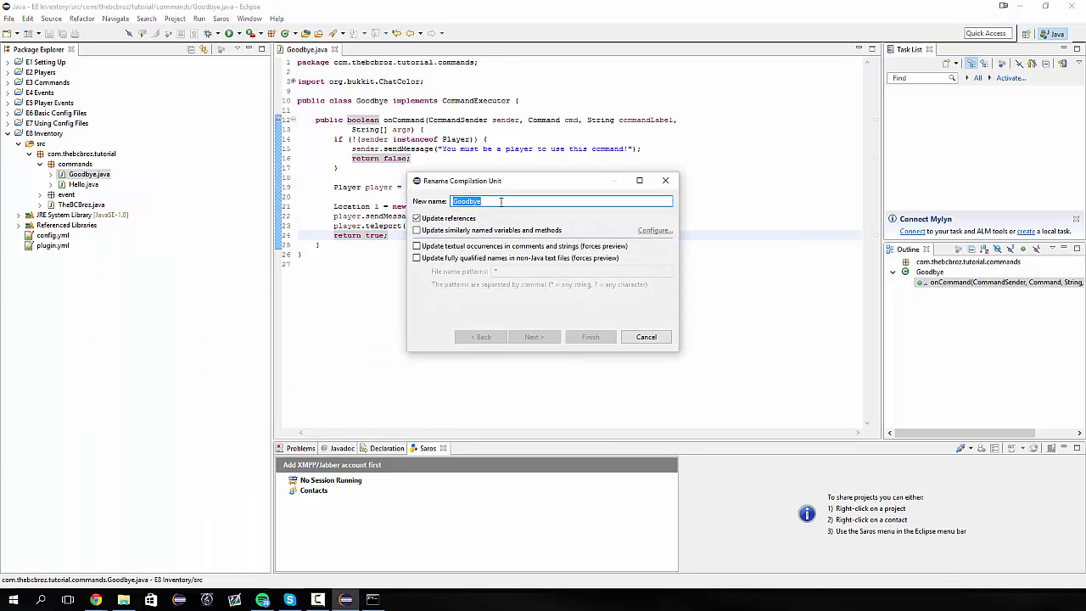
{"action": "type", "text": "E"}
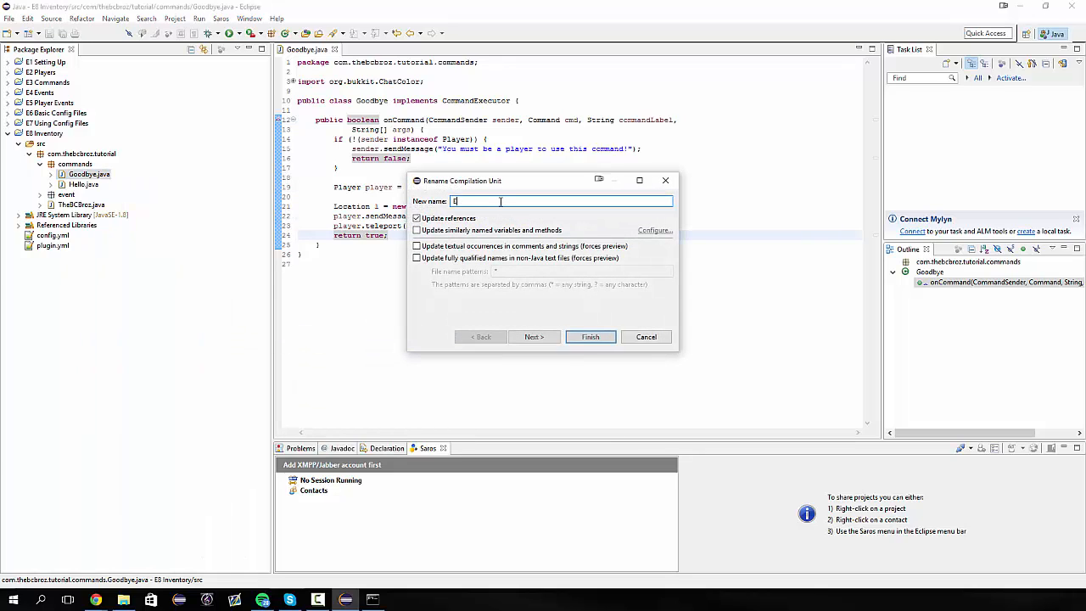
{"action": "type", "text": "quip"}
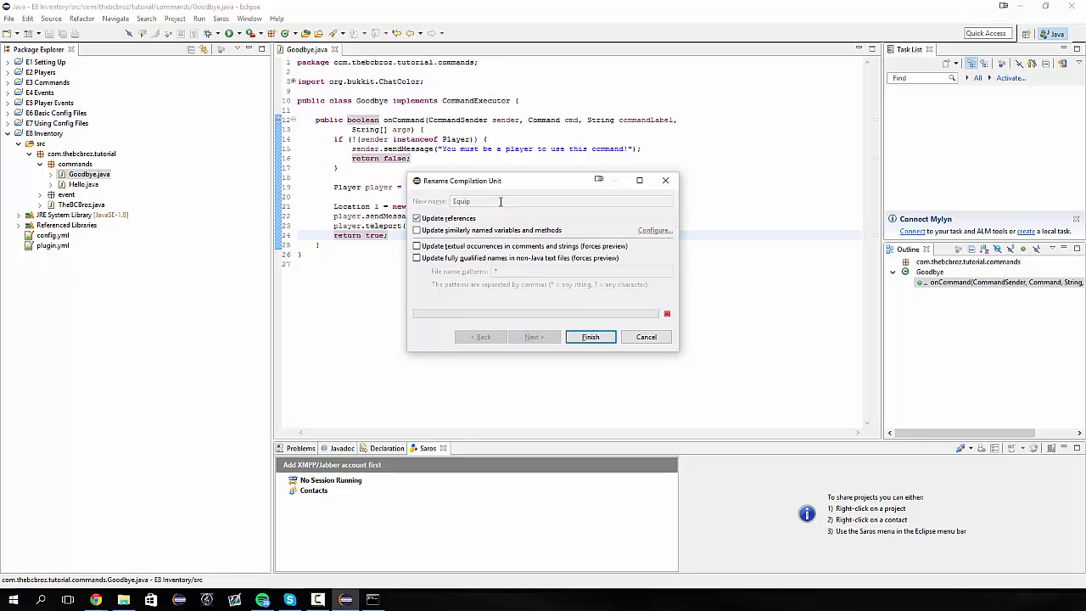
{"action": "left_click", "coordinate": [590, 336]}
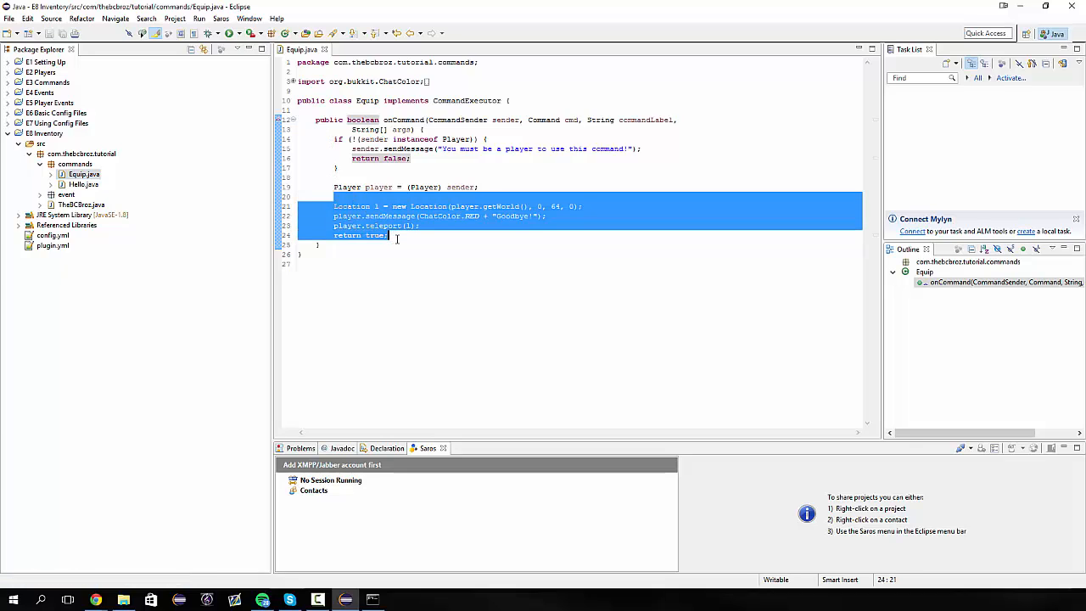
Delete Equip's old teleport lines and rename the registered command from goodbye to equip
{"action": "key", "text": "Delete"}
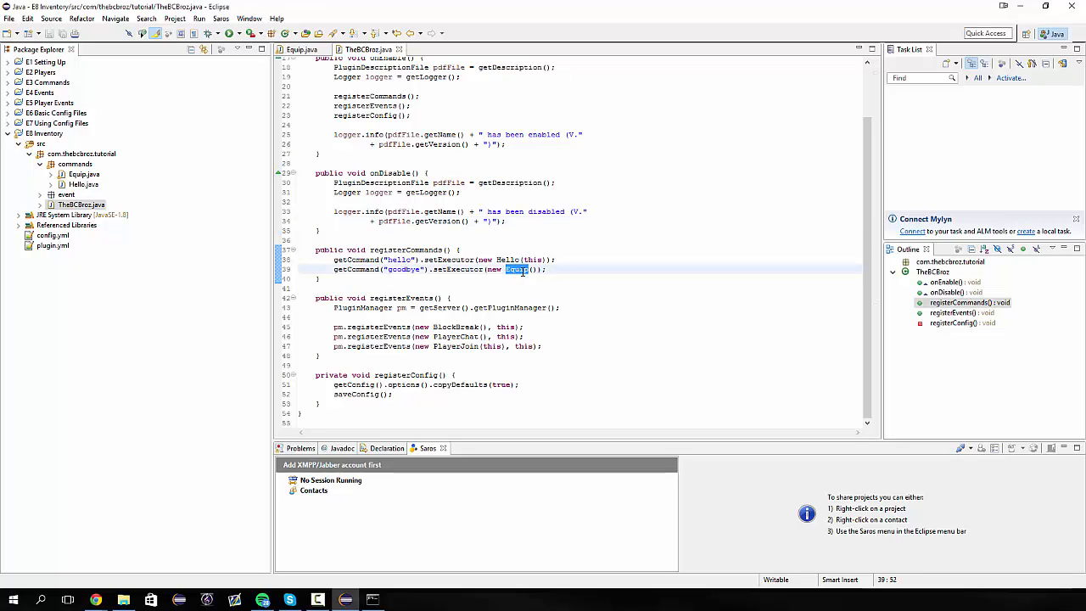
{"action": "double_click", "coordinate": [404, 268]}
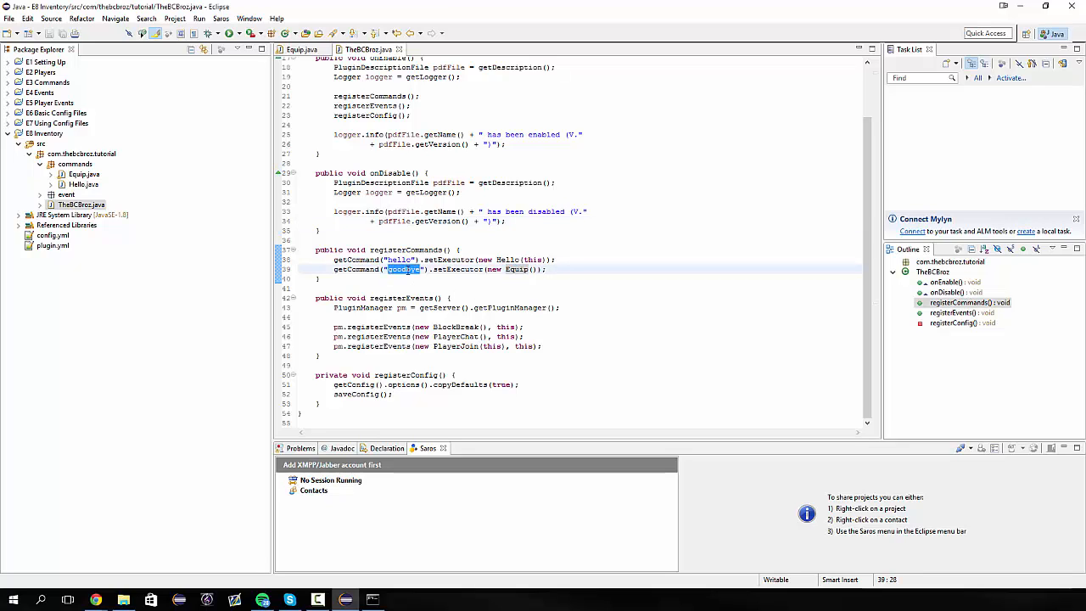
{"action": "type", "text": "equip:"}
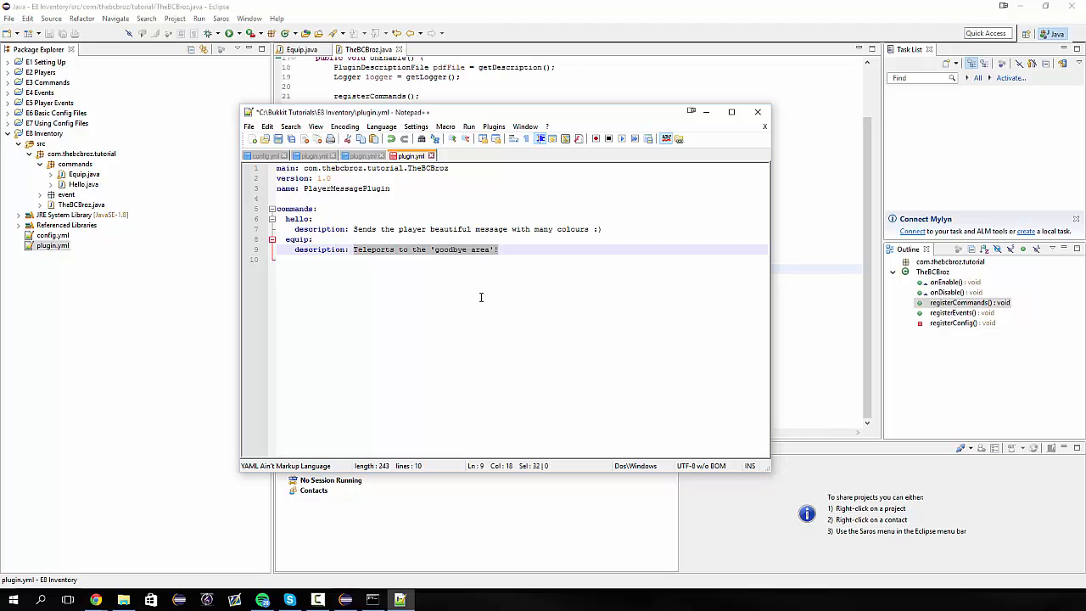
Set the equip command description in plugin.yml to "Equips the player with stuff!"
{"action": "type", "text": "Equips"}
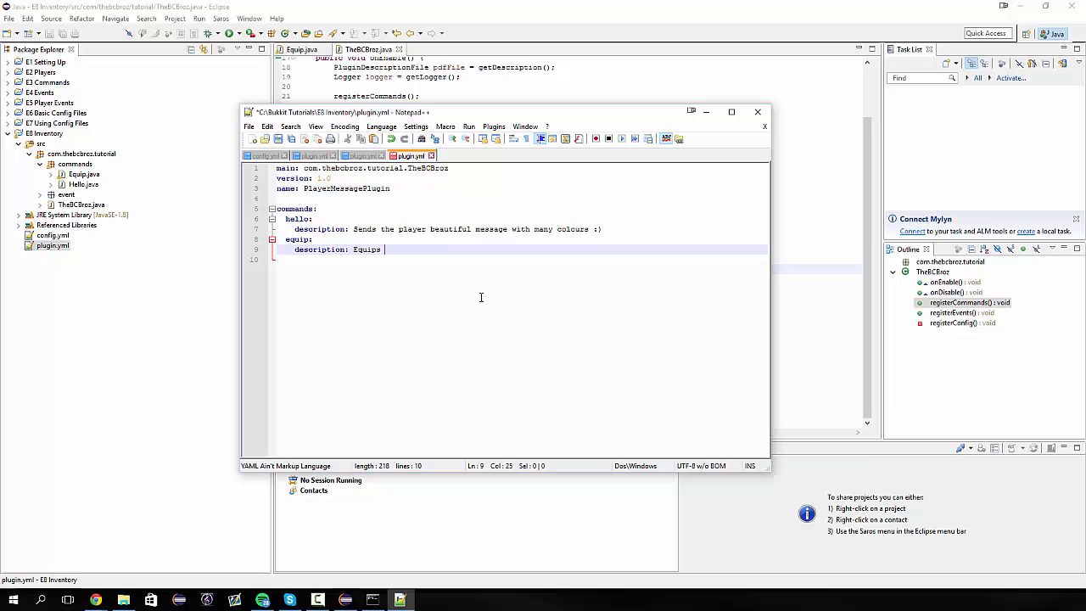
{"action": "type", "text": "the player with stuff!"}
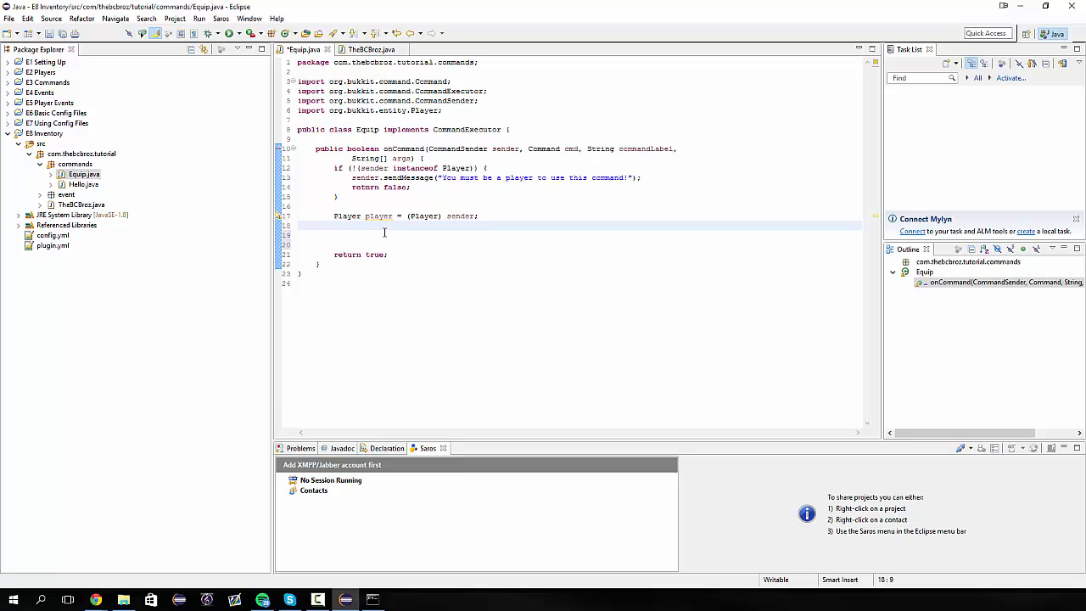
Add PlayerInventory inv = player.getInventory(); using the org.bukkit.inventory type
{"action": "type", "text": "PlayerInven"}
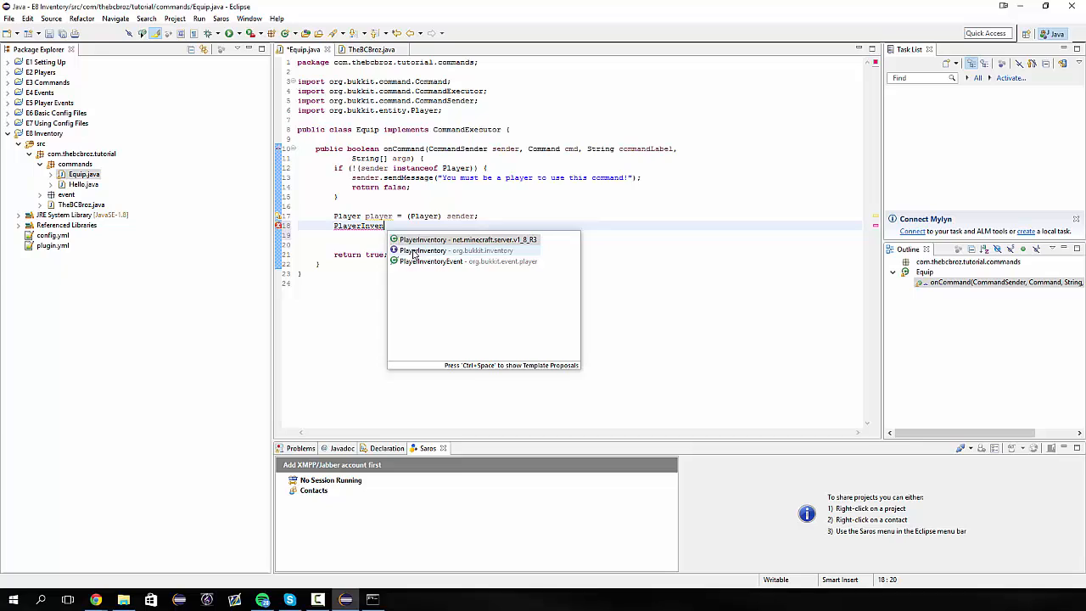
{"action": "left_click", "coordinate": [420, 251]}
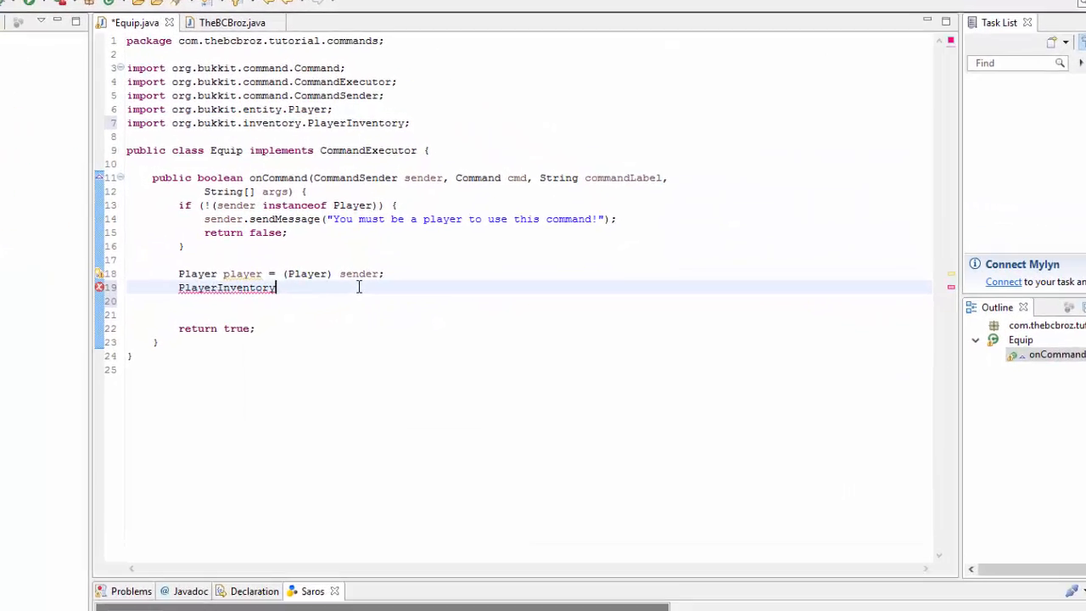
{"action": "type", "text": "playerInve"}
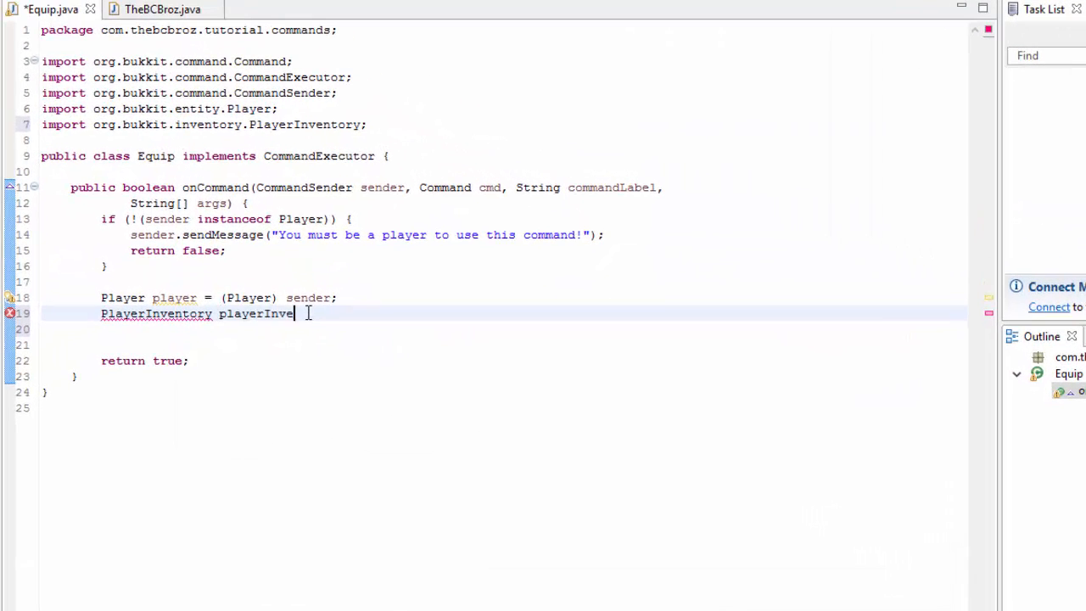
{"action": "key", "text": "BackSpace"}
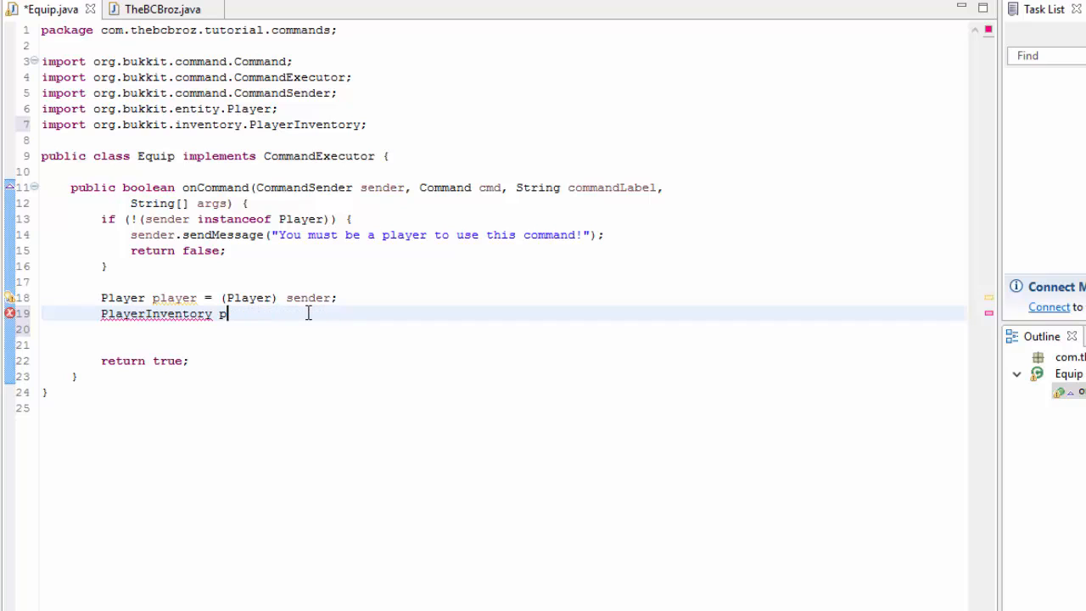
{"action": "type", "text": "inv ="}
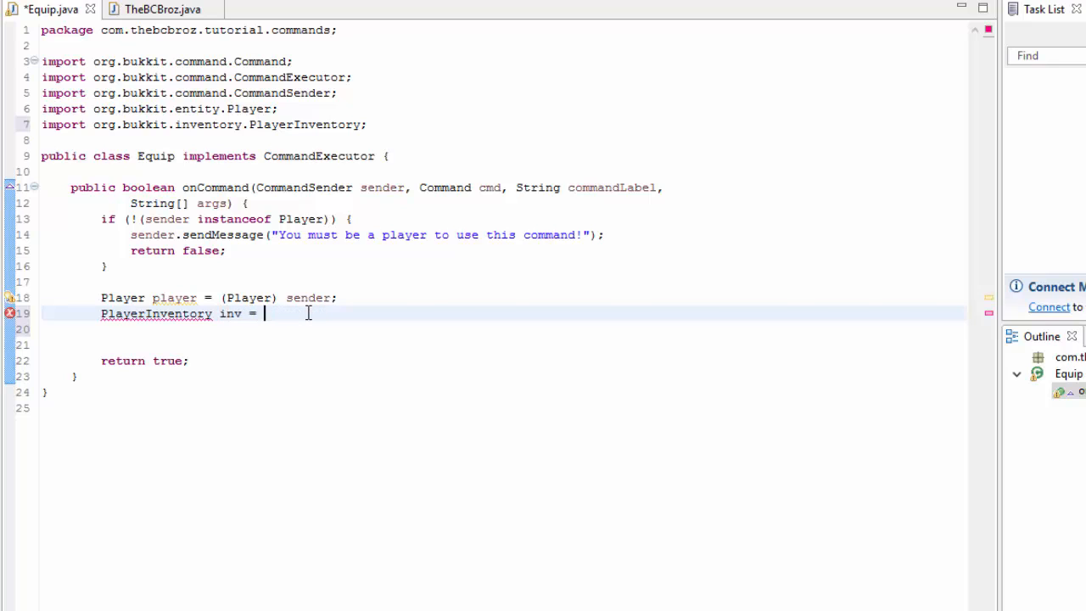
{"action": "type", "text": "player.getInventory();"}
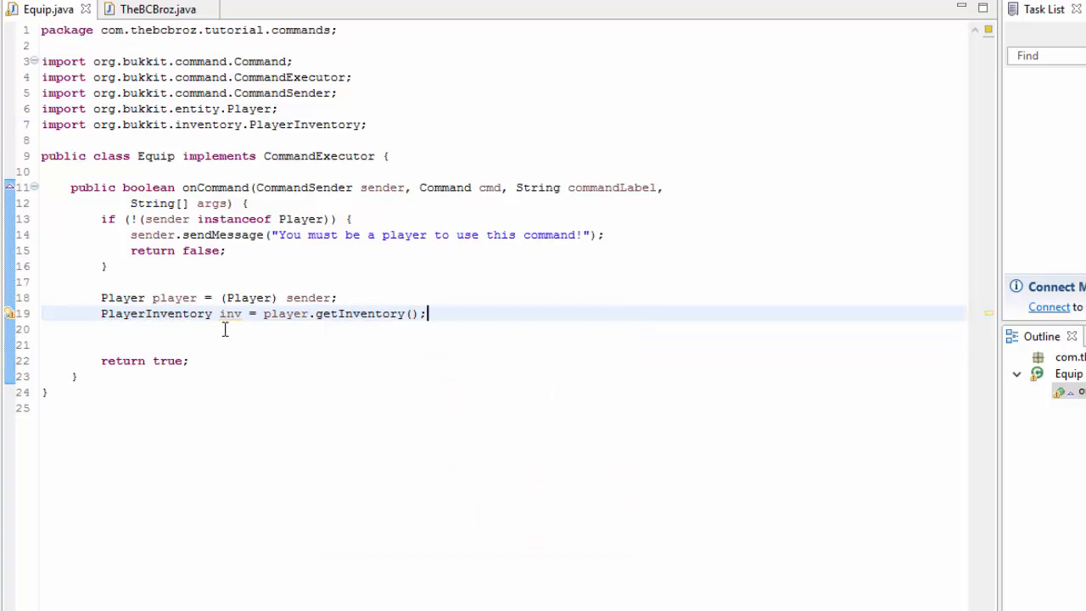
{"action": "double_click", "coordinate": [231, 312]}
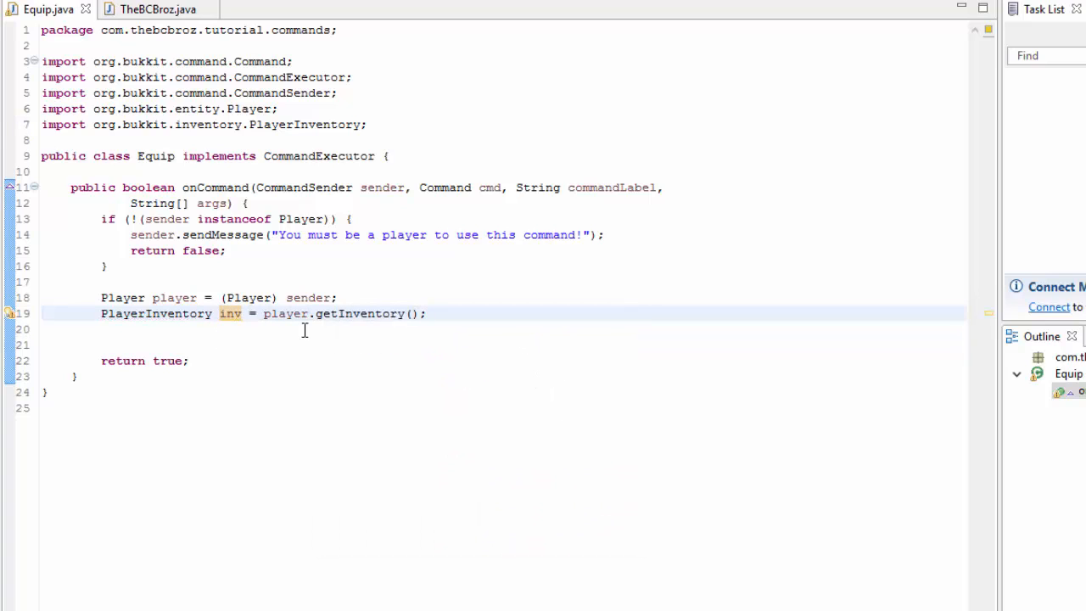
{"action": "mouse_move", "coordinate": [478, 307]}
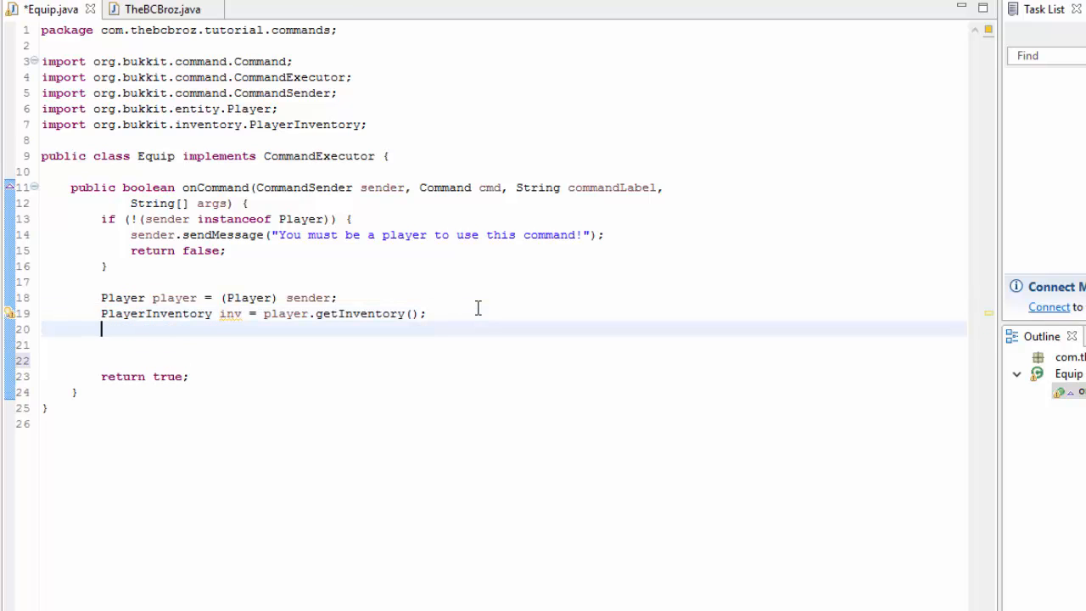
Call inv.clear(); to empty the player's inventory, leaving blank lines below it
{"action": "type", "text": "inv."}
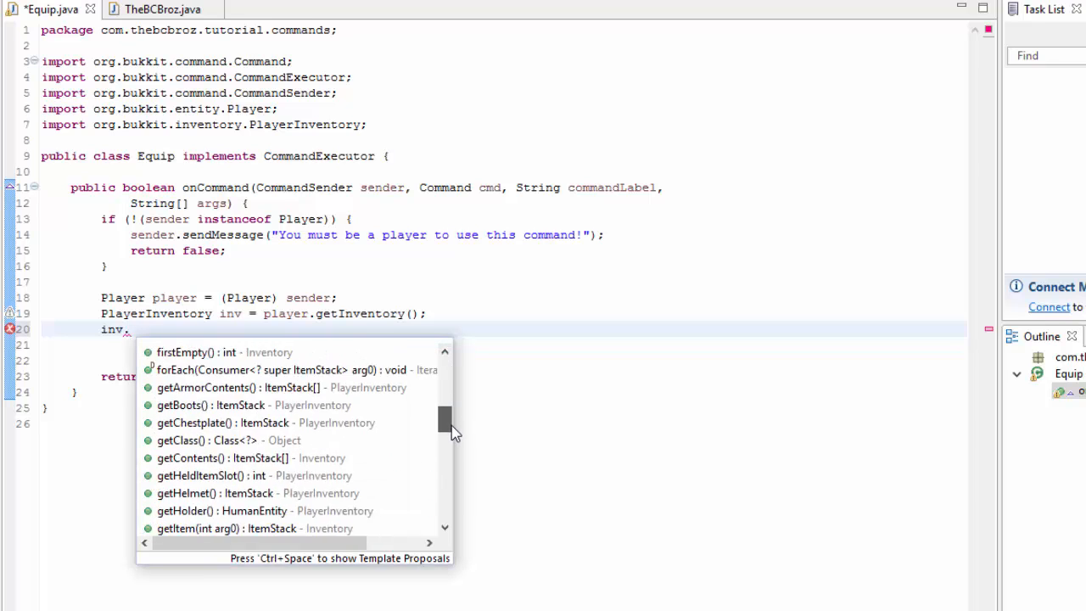
{"action": "scroll", "scroll_direction": "down", "scroll_amount": 3}
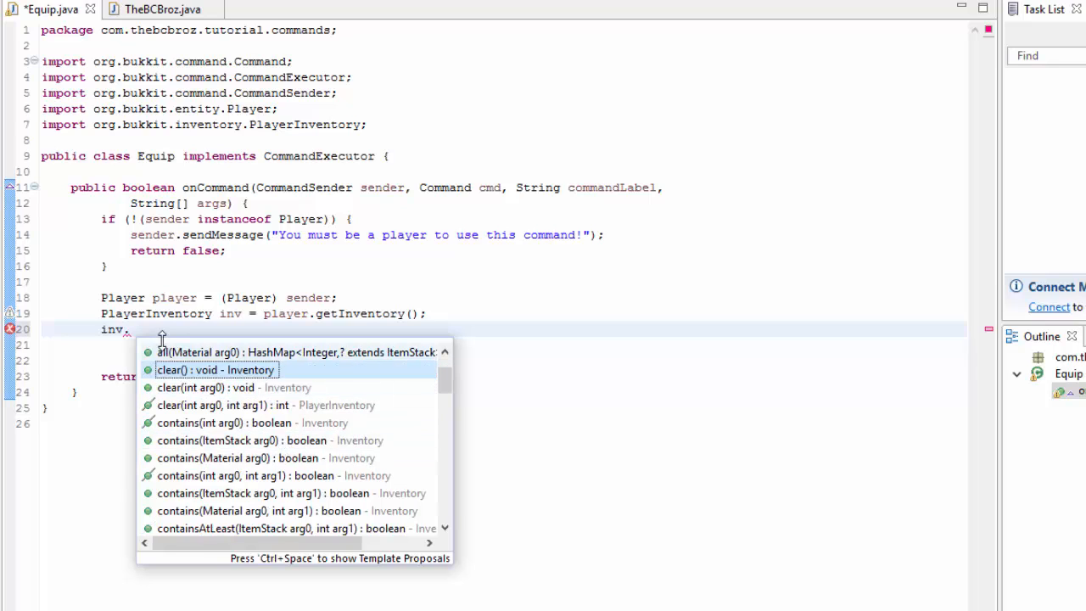
{"action": "key", "text": "Escape"}
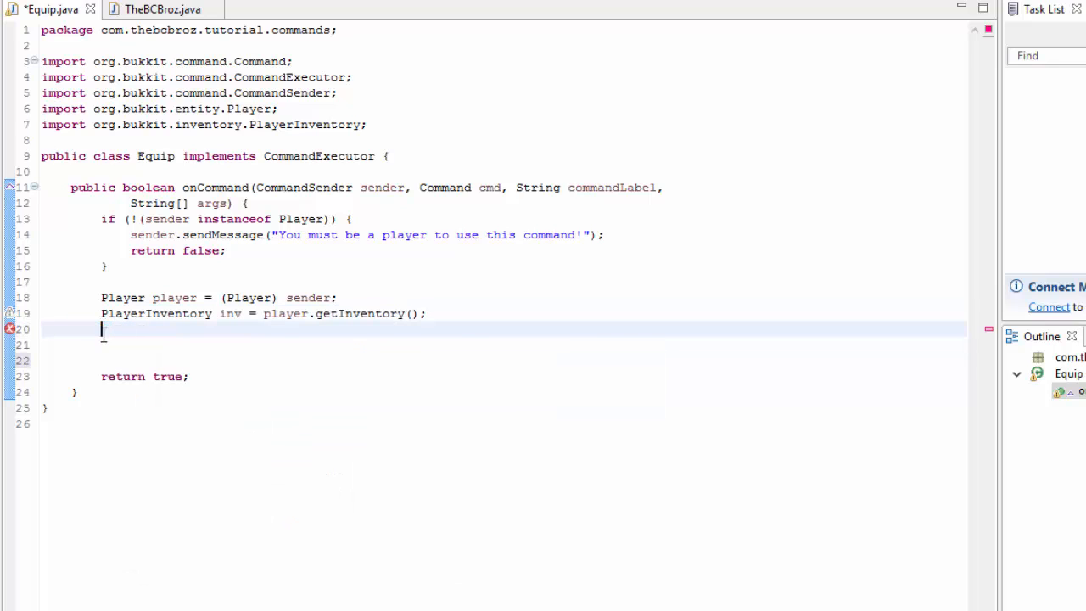
{"action": "type", "text": "inv.clear();"}
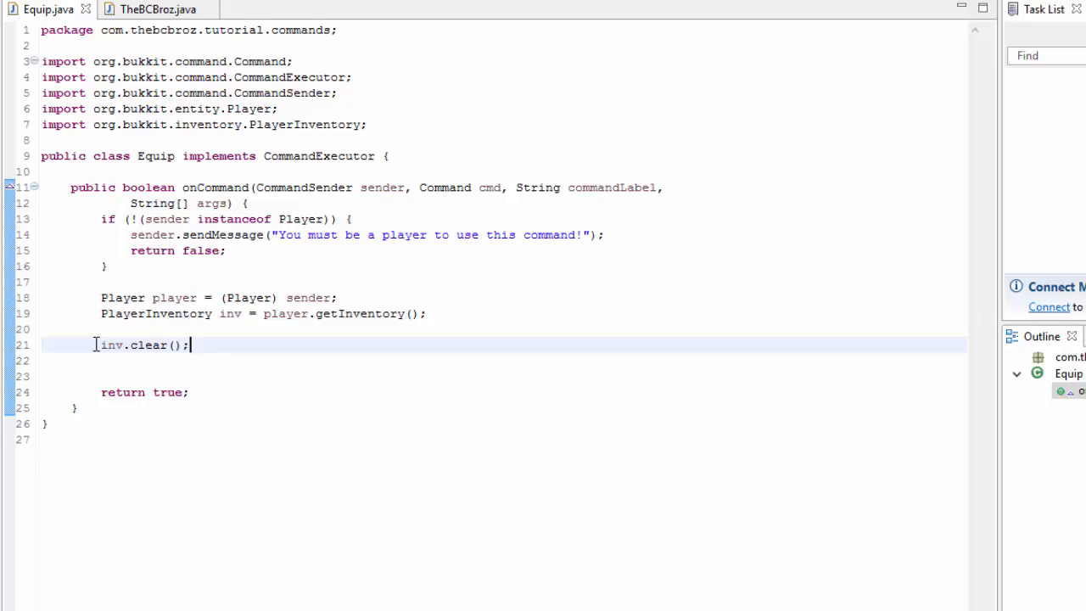
{"action": "key", "text": "enter"}
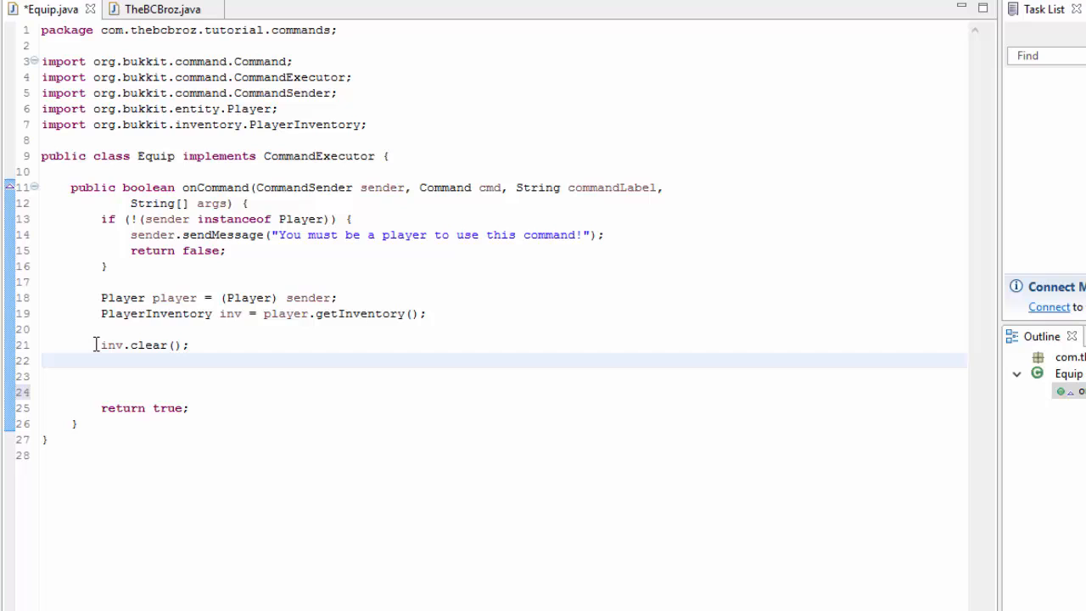
Add a '// Clear players inventory' comment above the inv.clear() line
{"action": "key", "text": "enter"}
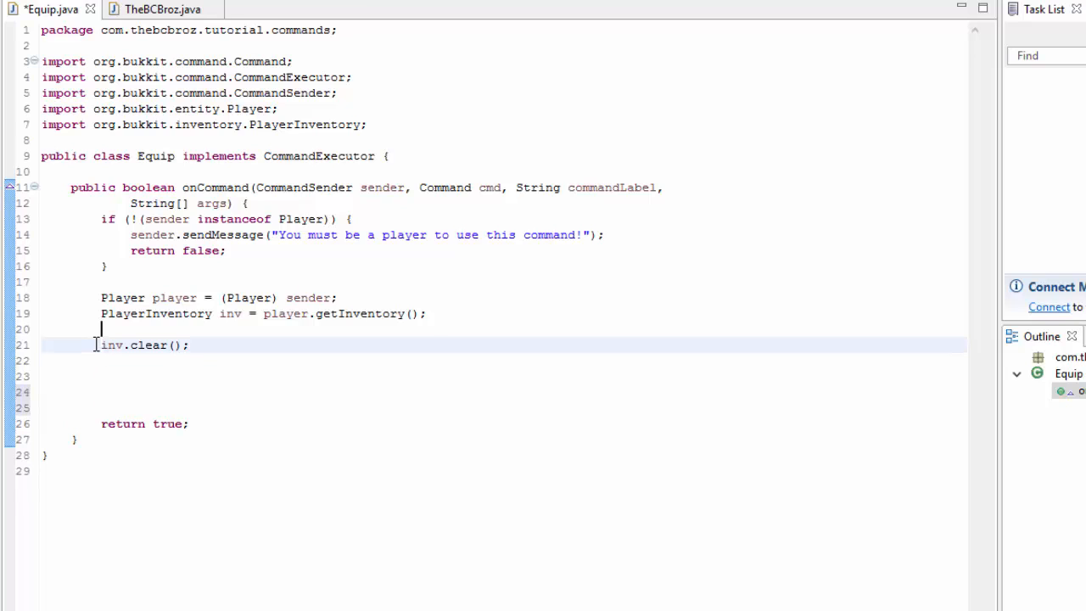
{"action": "type", "text": "//"}
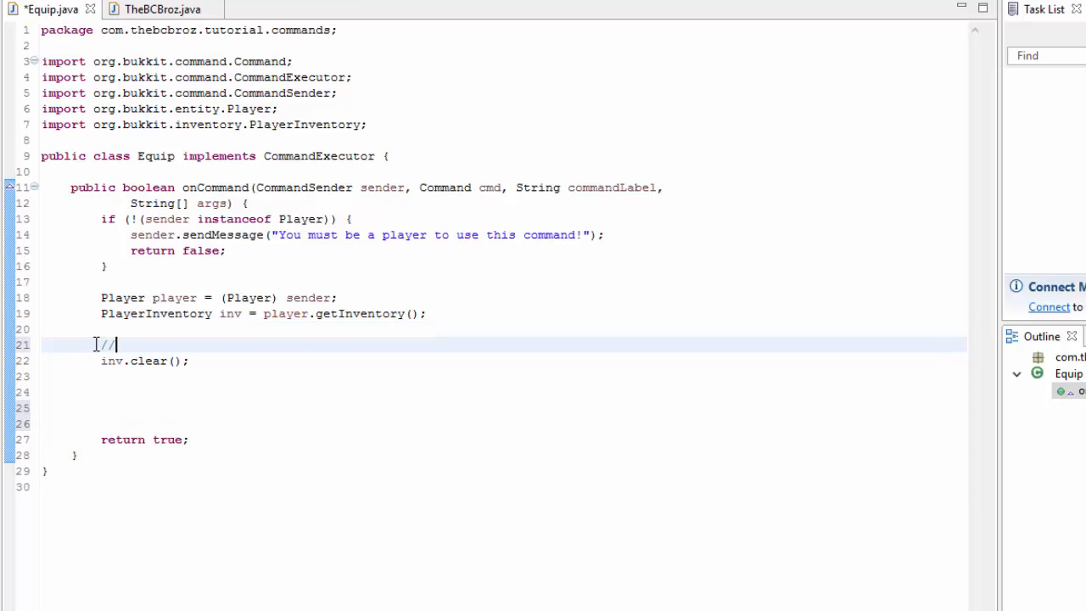
{"action": "type", "text": "Clear players invento"}
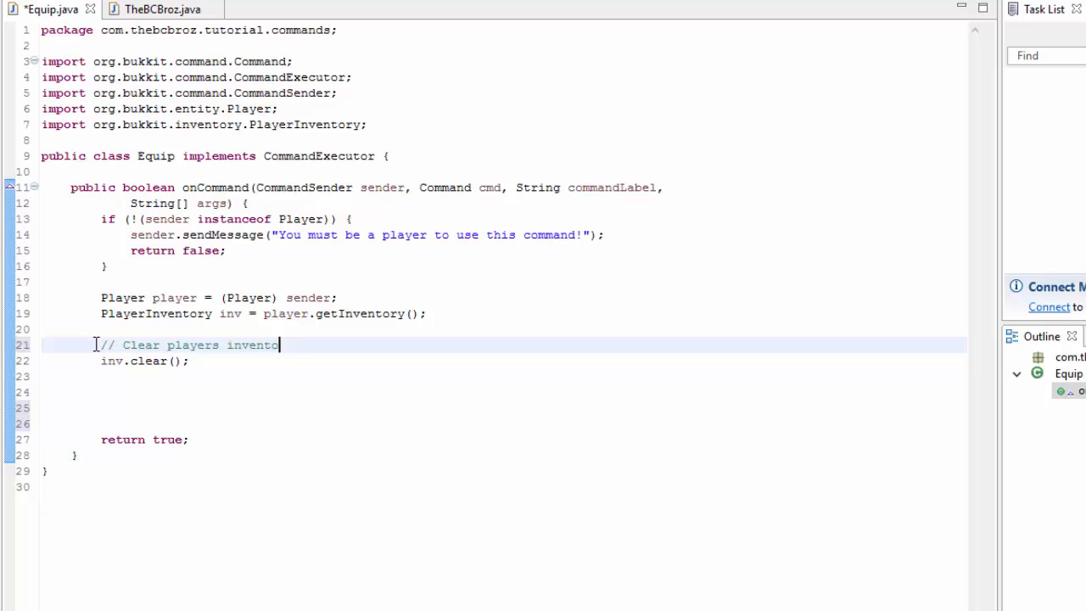
{"action": "type", "text": "ry"}
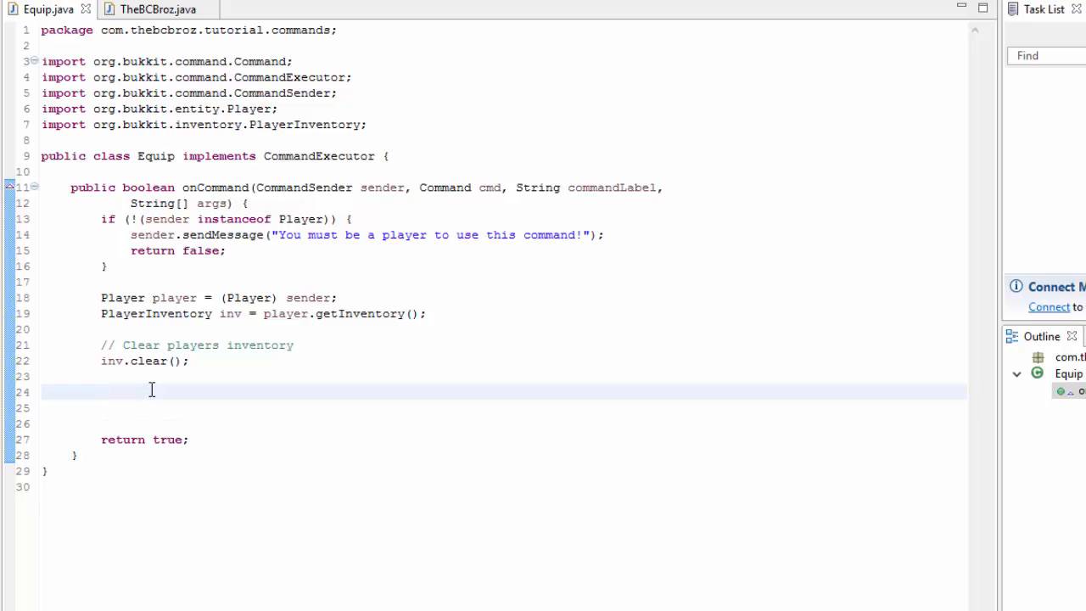
Insert an inv.addItem(arg0) call below the clear via content assist
{"action": "type", "text": "inv."}
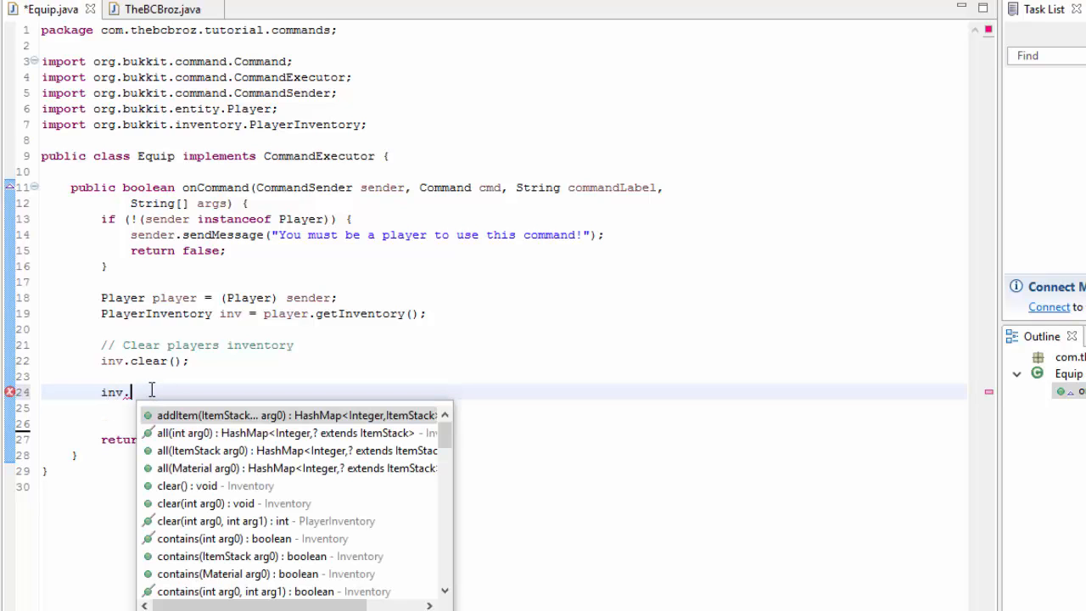
{"action": "type", "text": "addItem(arg0);"}
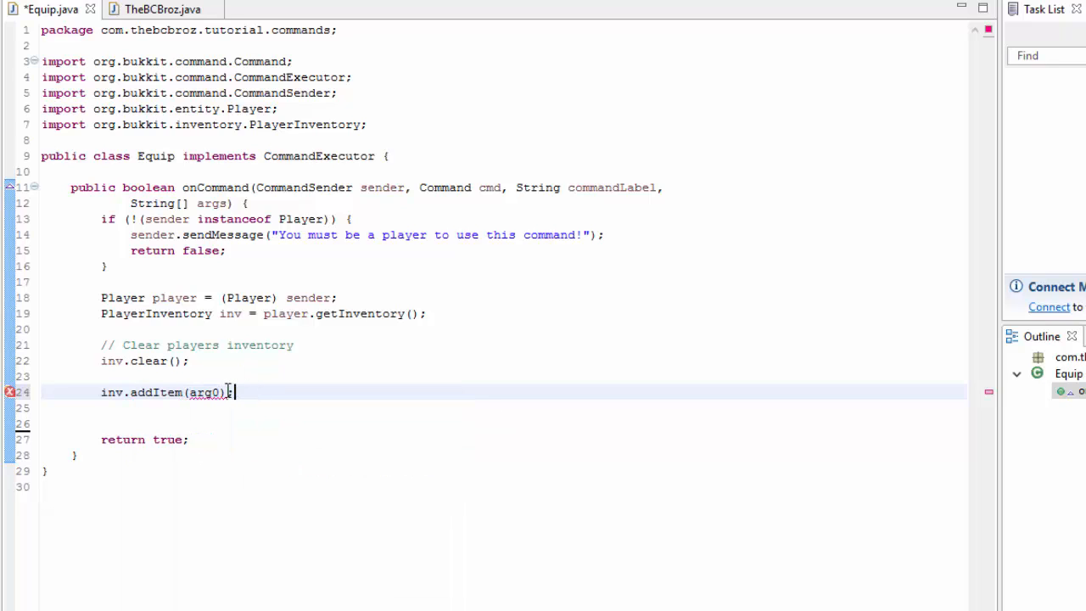
{"action": "double_click", "coordinate": [203, 392]}
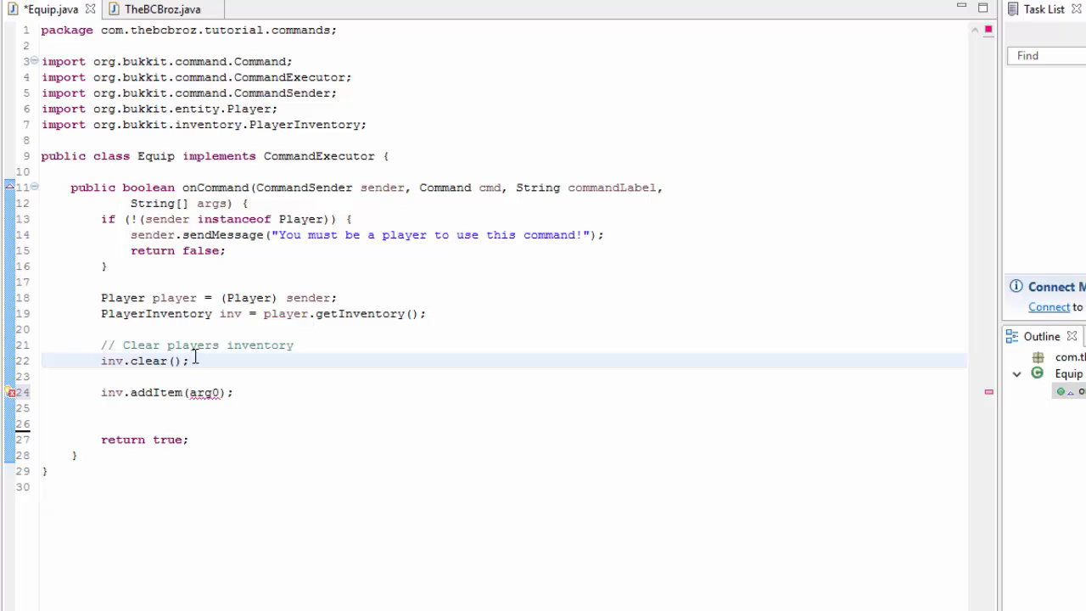
{"action": "left_click", "coordinate": [190, 360]}
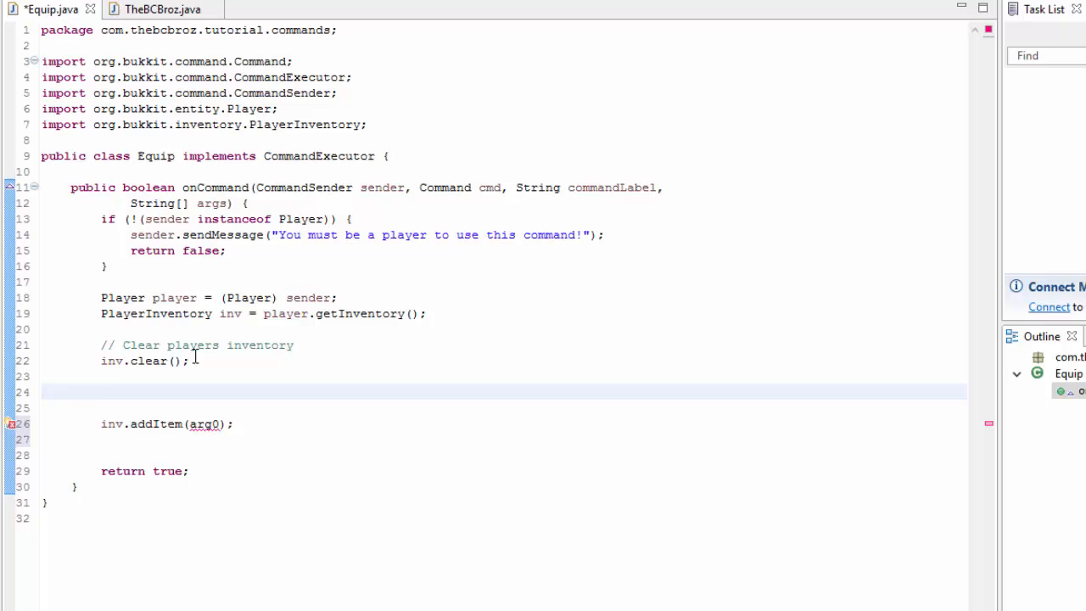
Declare ItemStack diamondSword = new ItemStack(Material.DIAMOND_SWORD) and select it for duplication
{"action": "type", "text": "ItemStacak"}
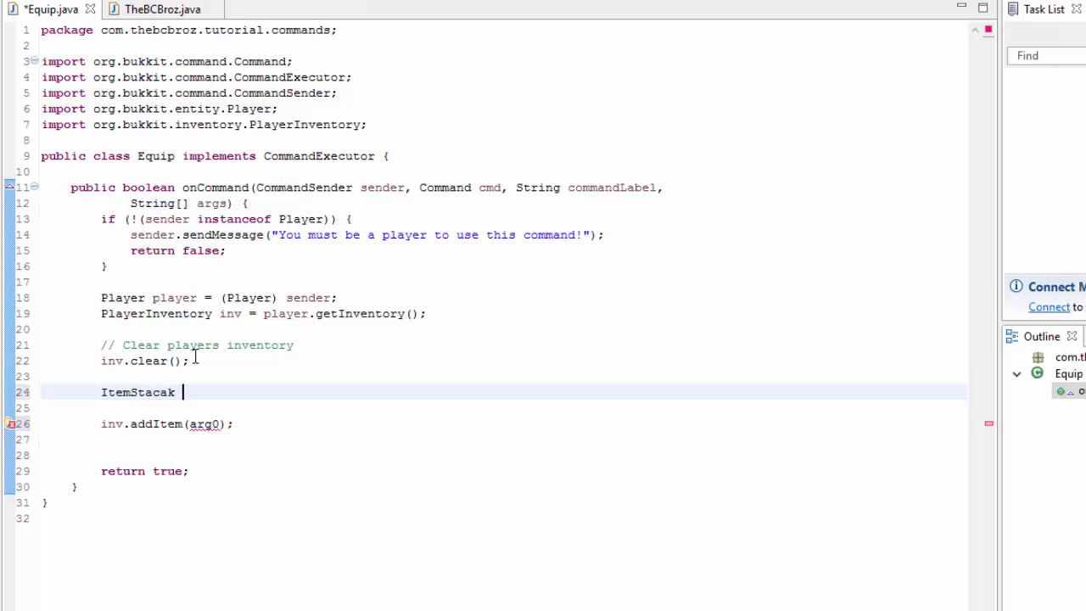
{"action": "key", "text": "BackSpace"}
{"action": "type", "text": "k diamon"}
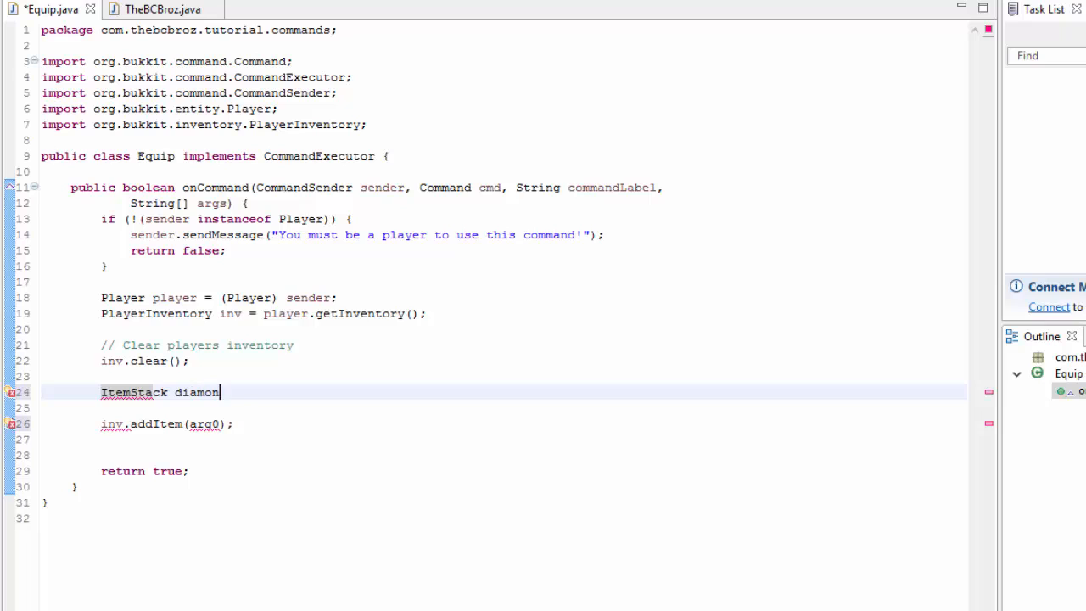
{"action": "type", "text": "Sword = new It"}
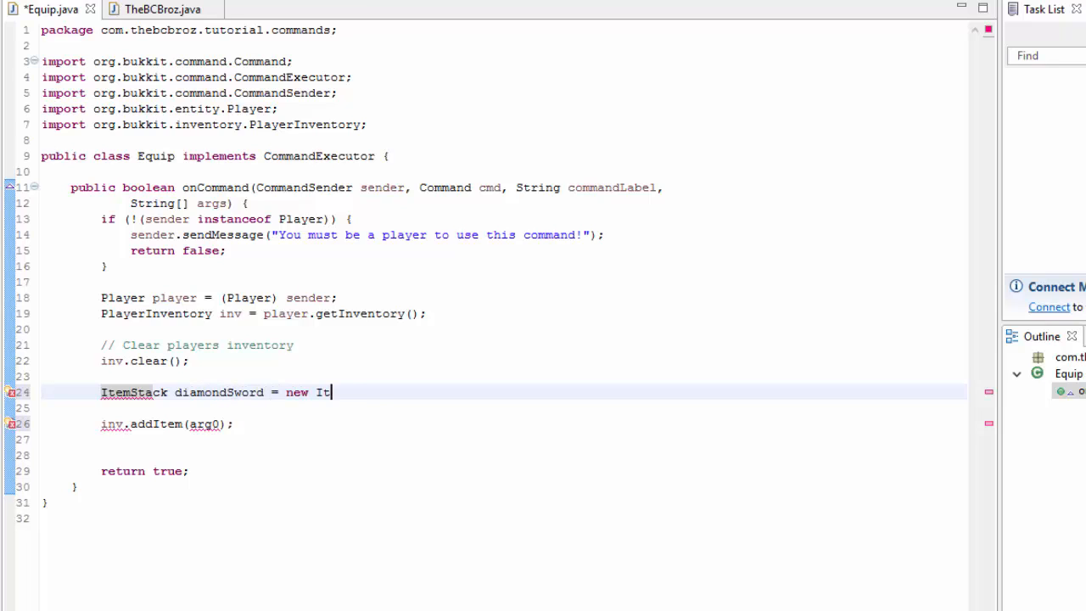
{"action": "type", "text": "emStack(Material"}
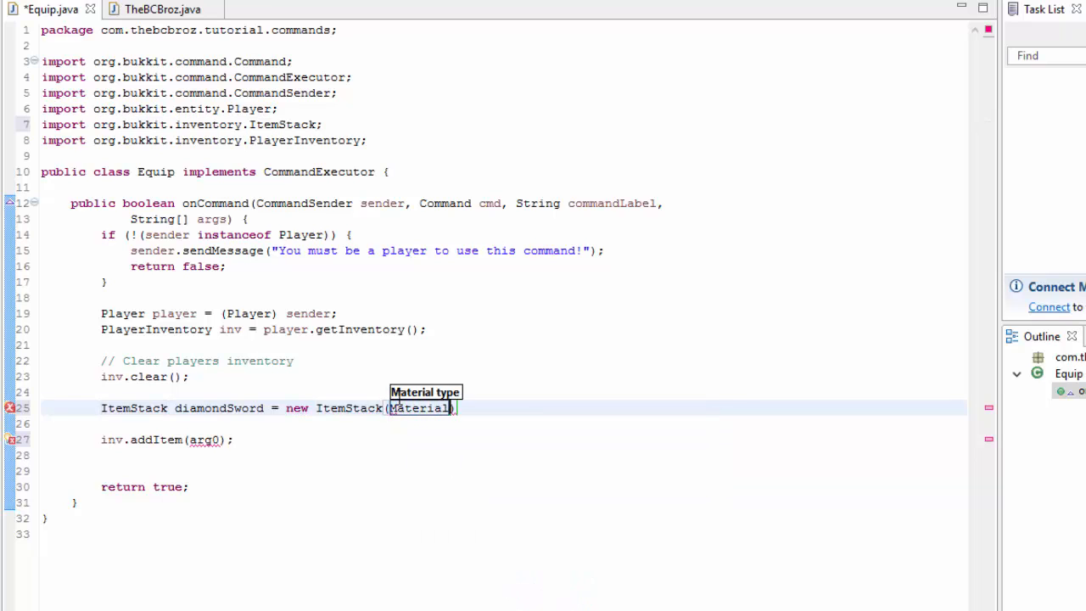
{"action": "type", "text": ".DIAMOND_SWORD"}
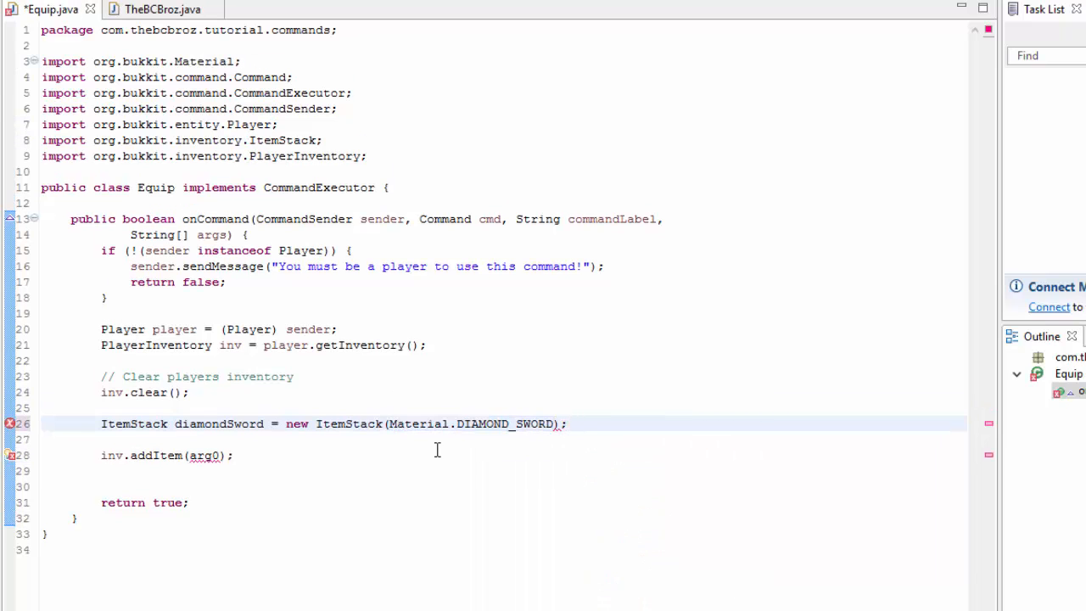
{"action": "double_click", "coordinate": [144, 61]}
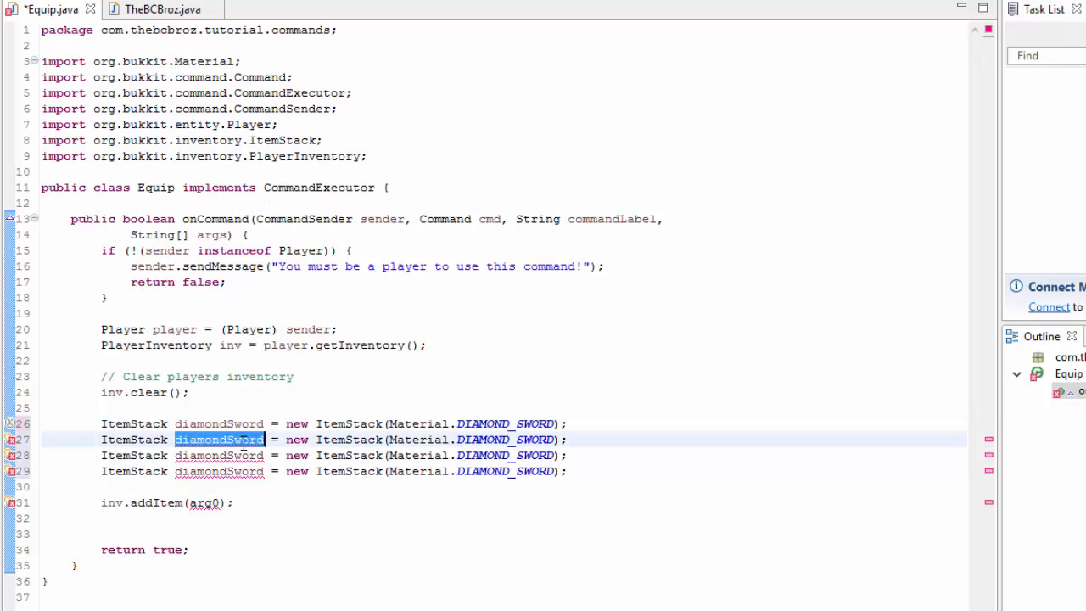
{"action": "mouse_move", "coordinate": [316, 384]}
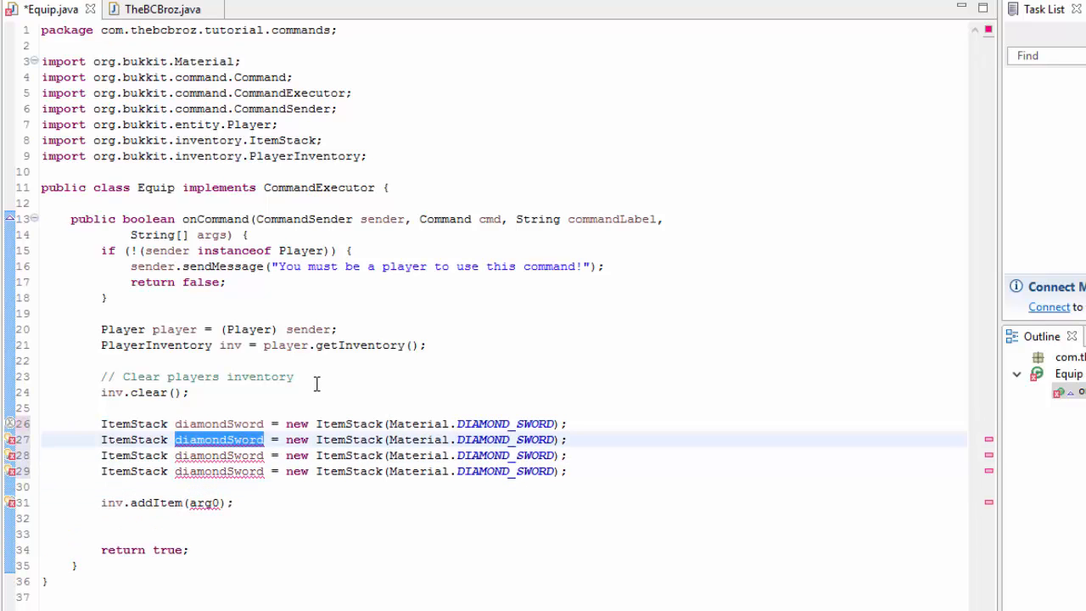
Edit the copies into a 32-count STONE stack and a stonePickaxe stack
{"action": "type", "text": "leathe"}
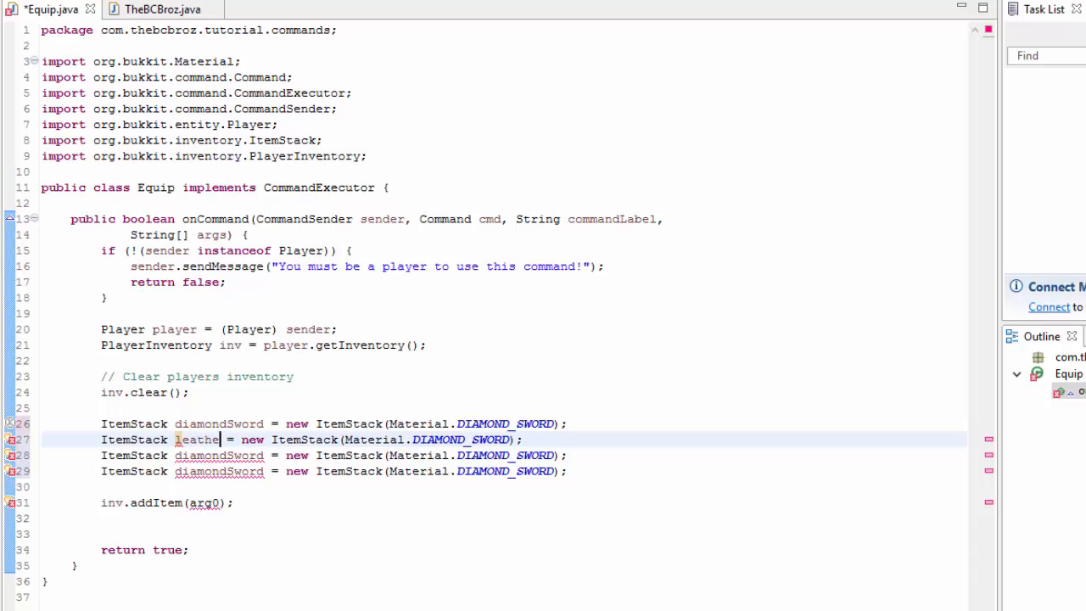
{"action": "type", "text": "stone"}
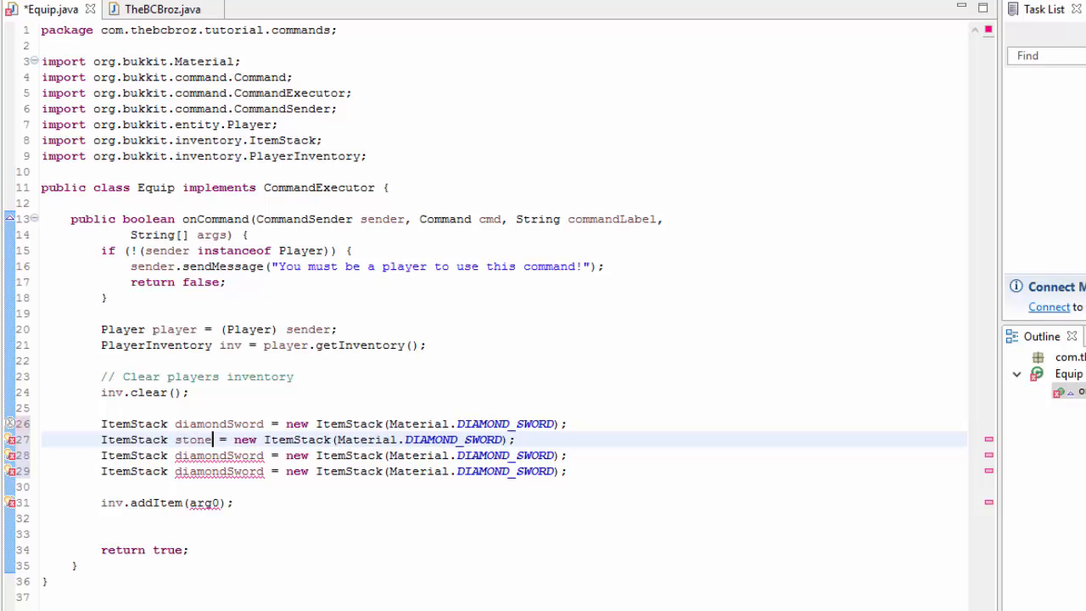
{"action": "double_click", "coordinate": [194, 440]}
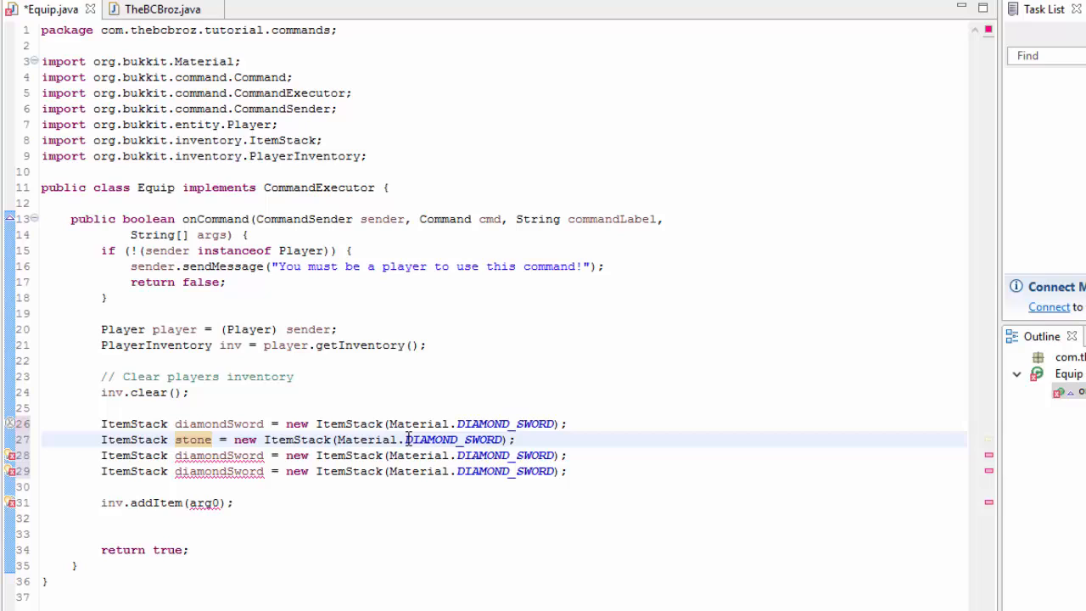
{"action": "double_click", "coordinate": [455, 438]}
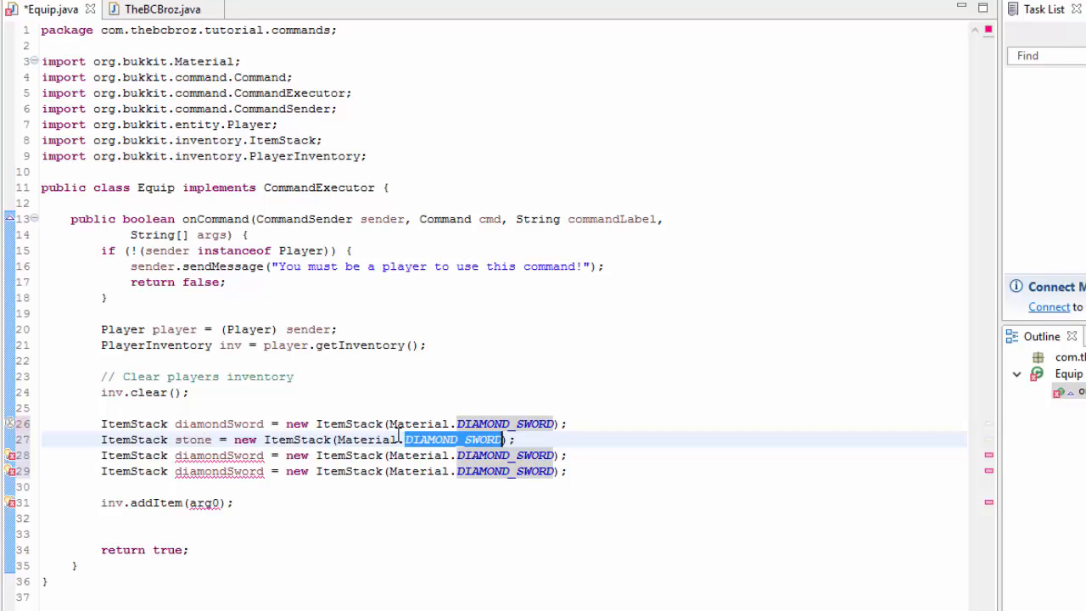
{"action": "type", "text": "STONE"}
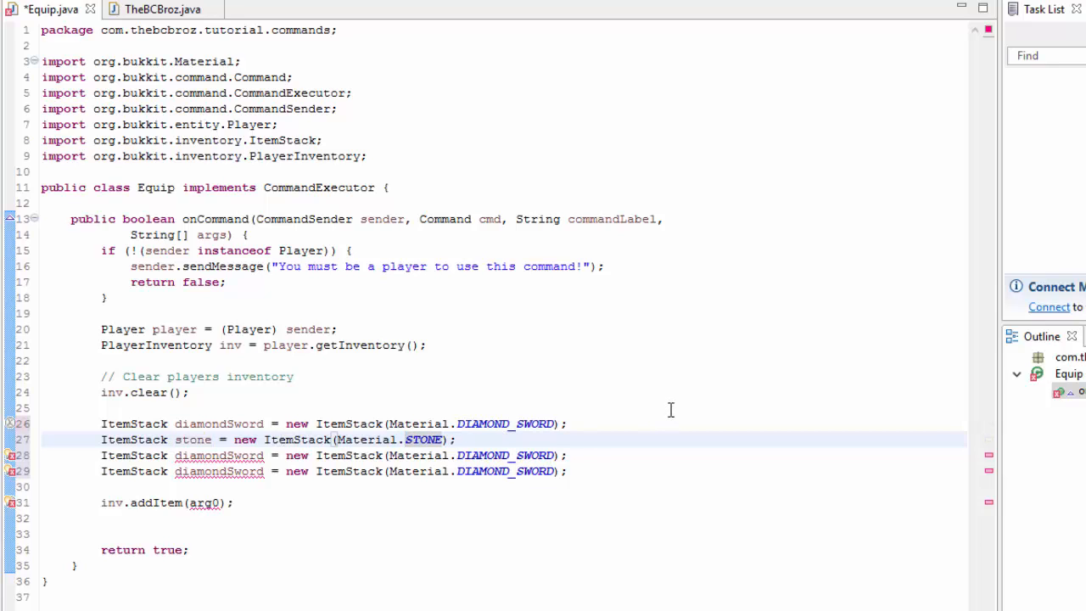
{"action": "type", "text": ", 32"}
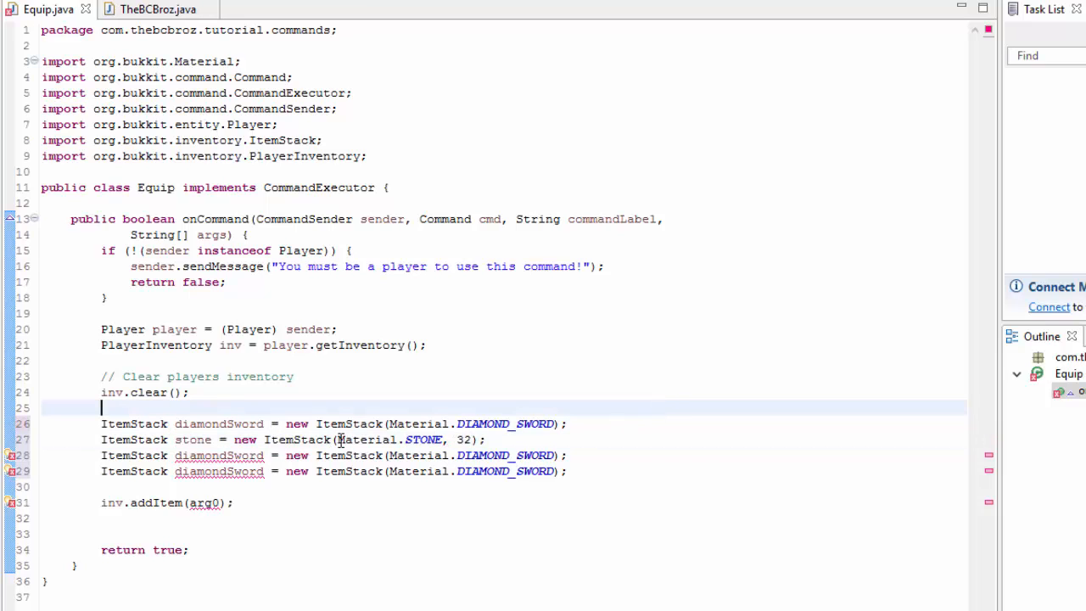
{"action": "double_click", "coordinate": [219, 454]}
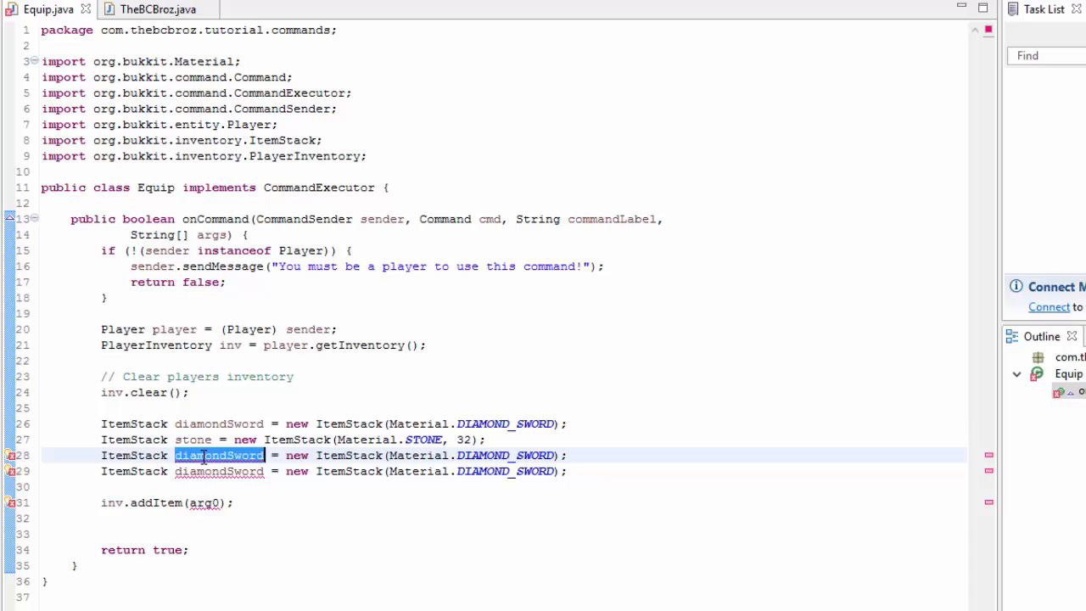
{"action": "type", "text": "stonePickaxe"}
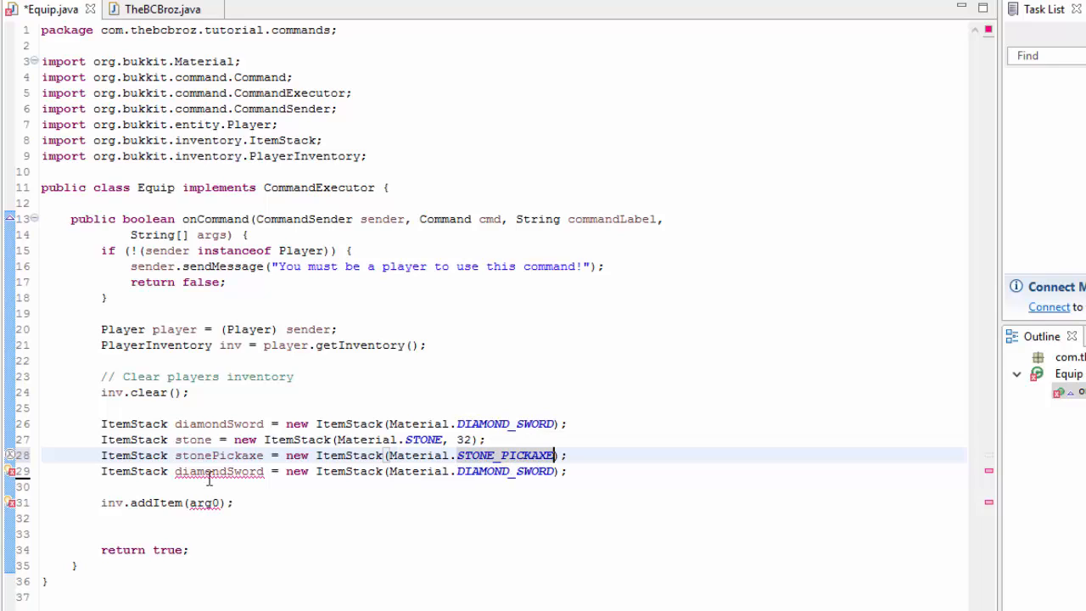
Turn the last copy into a leatherChestplate stack with the LEATHER_CHESTPLATE material
{"action": "type", "text": "leathe"}
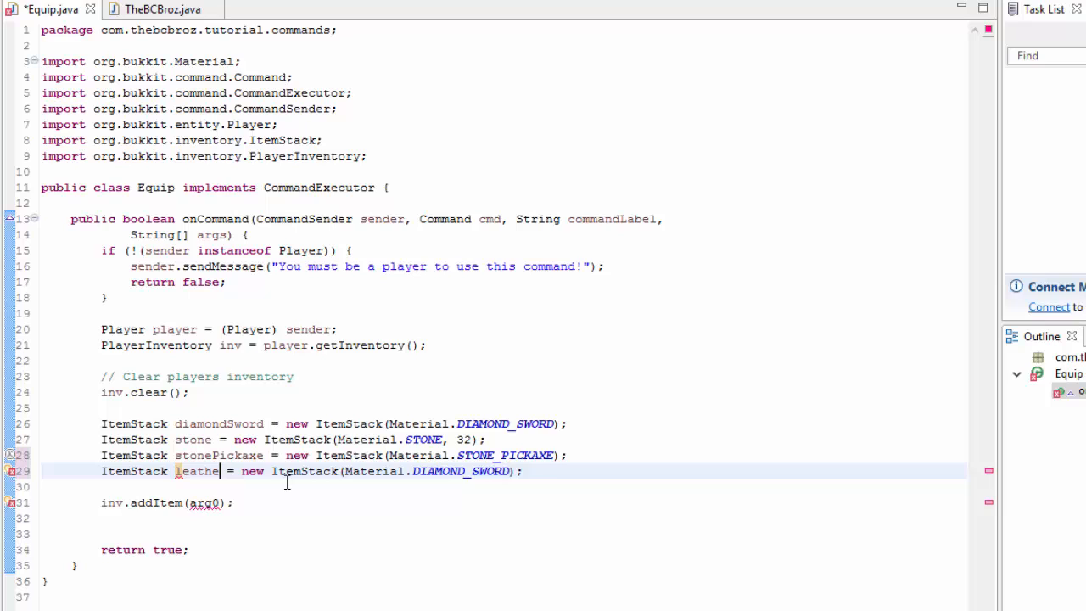
{"action": "type", "text": "rChestplate"}
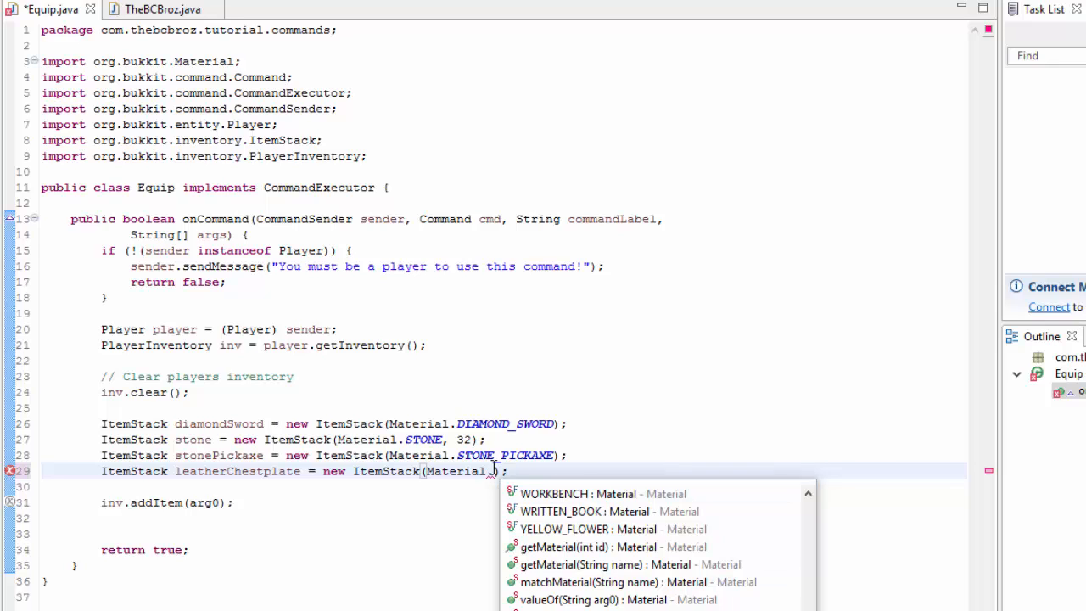
{"action": "type", "text": "LEATHER_CHESTPLATE"}
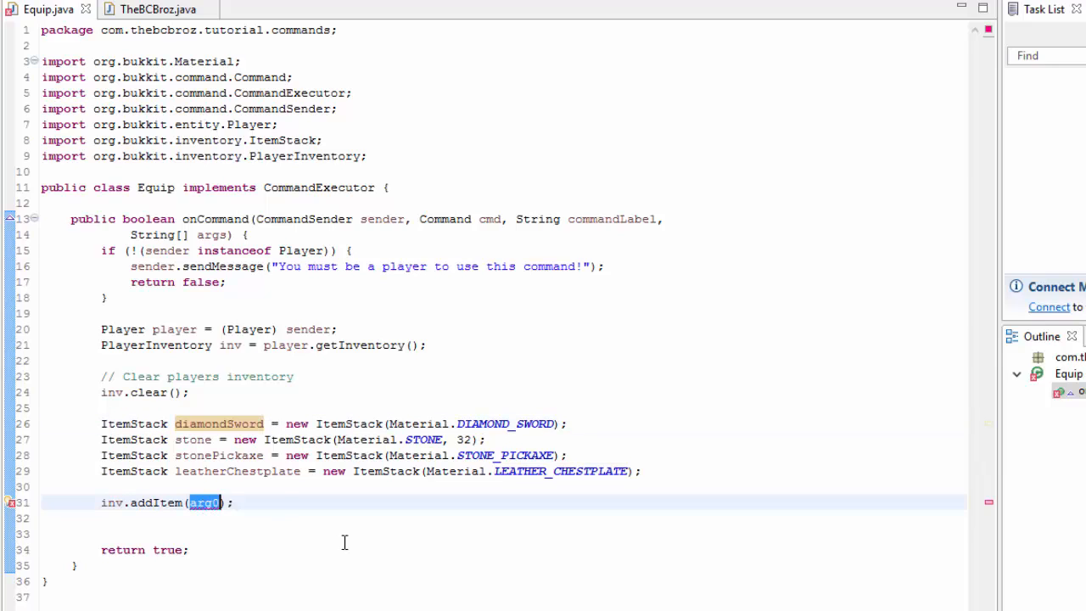
Pass diamondSword, stone and stonePickaxe to inv.addItem and start a new line
{"action": "type", "text": "diamondSword, stone"}
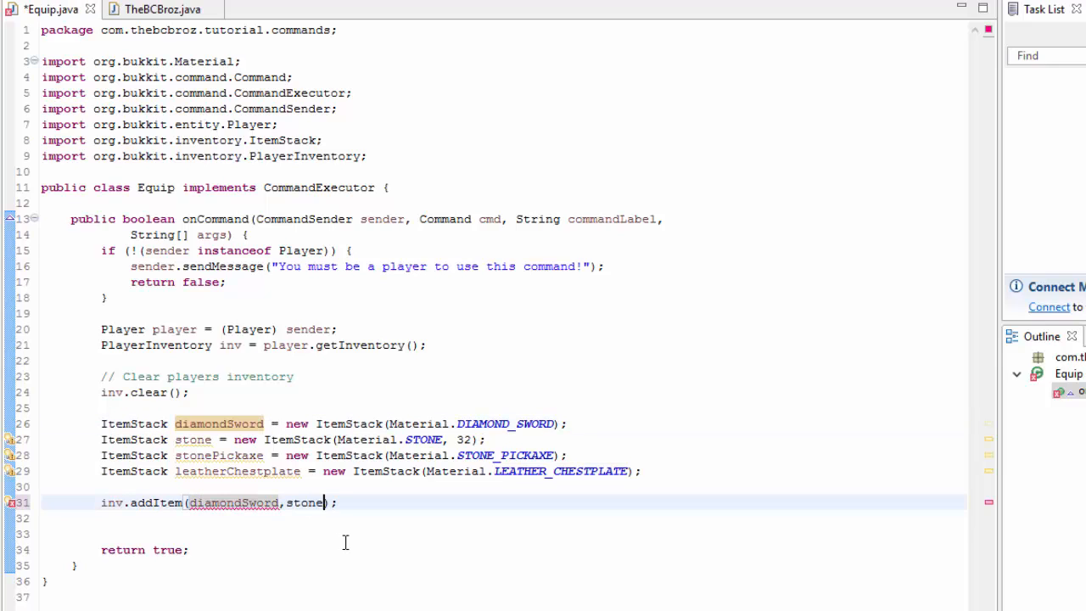
{"action": "type", "text": ",stonePickaxe"}
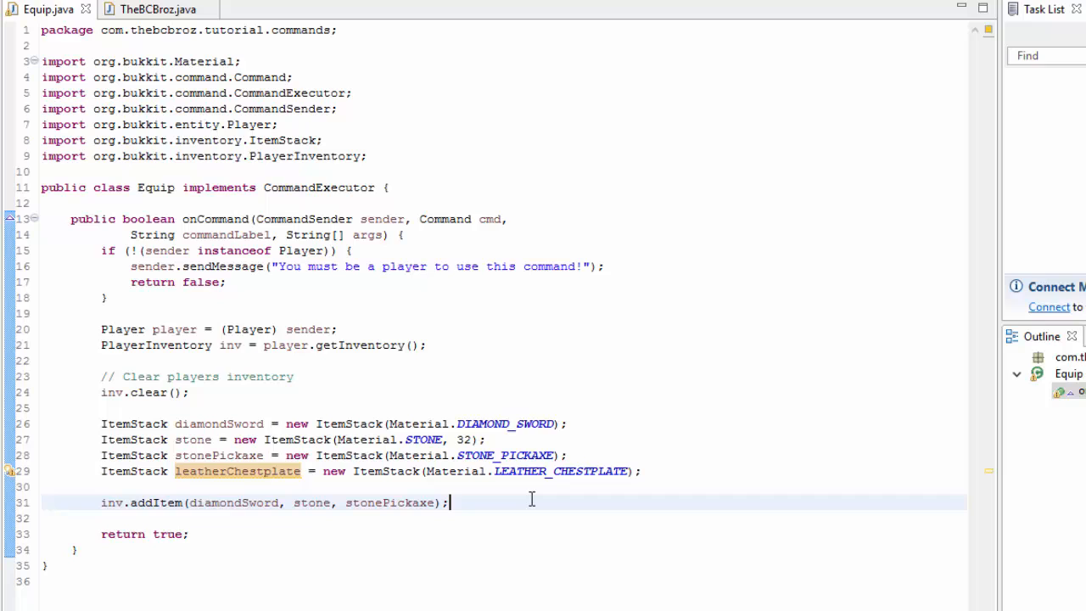
{"action": "key", "text": "Enter"}
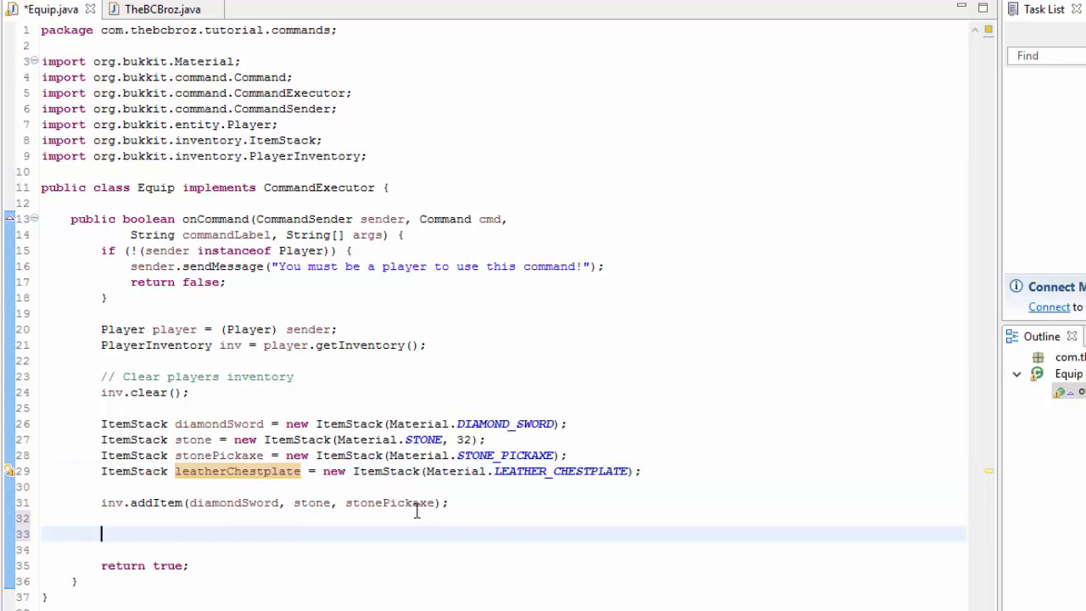
Add leatherChestplate.addEnchantment(Enchantment.PROTECTION_EXPLOSIONS, 1); before the addItem call
{"action": "type", "text": "leatrh"}
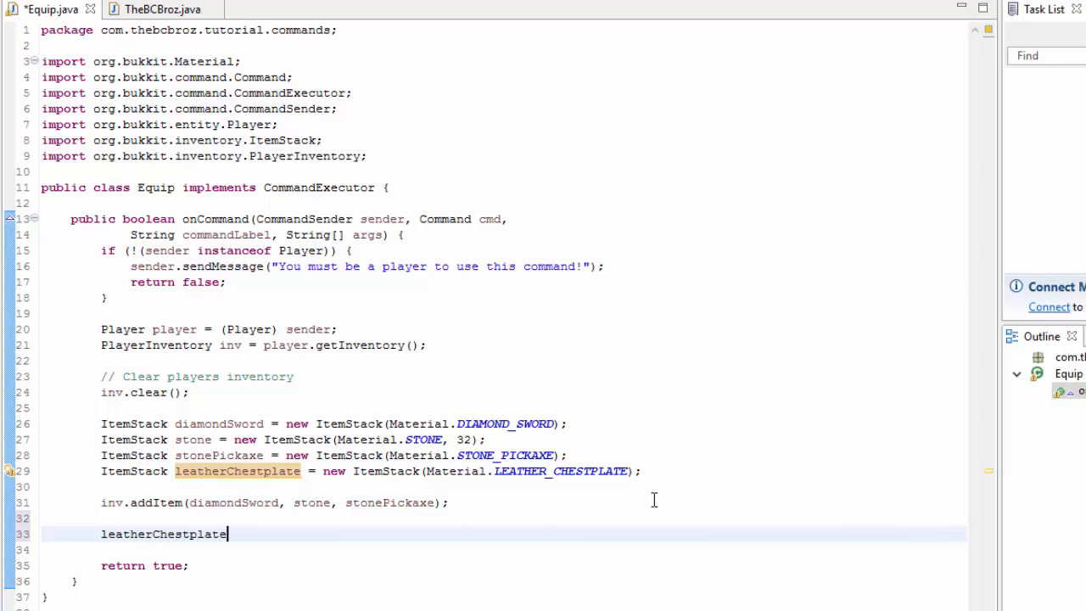
{"action": "type", "text": ".addEnchantment(Enchantment., level);"}
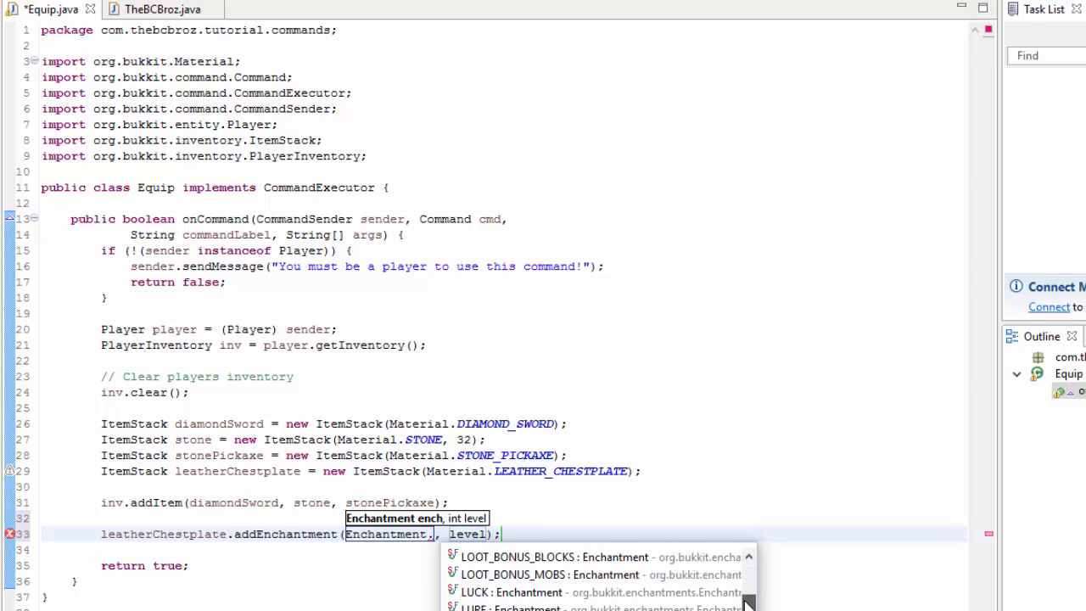
{"action": "scroll", "scroll_direction": "down", "scroll_amount": 3}
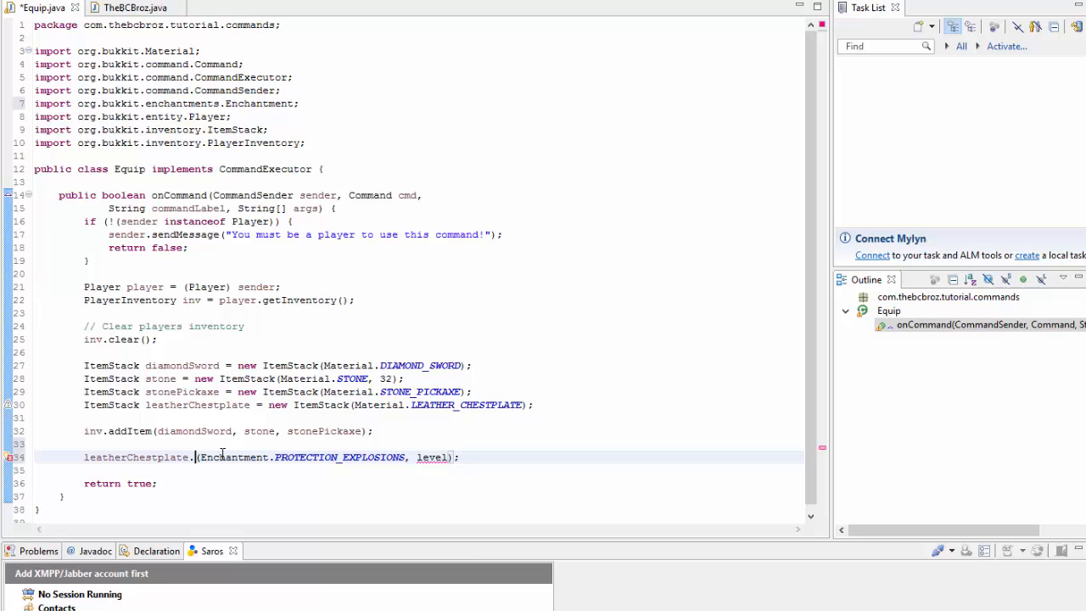
{"action": "type", "text": "add"}
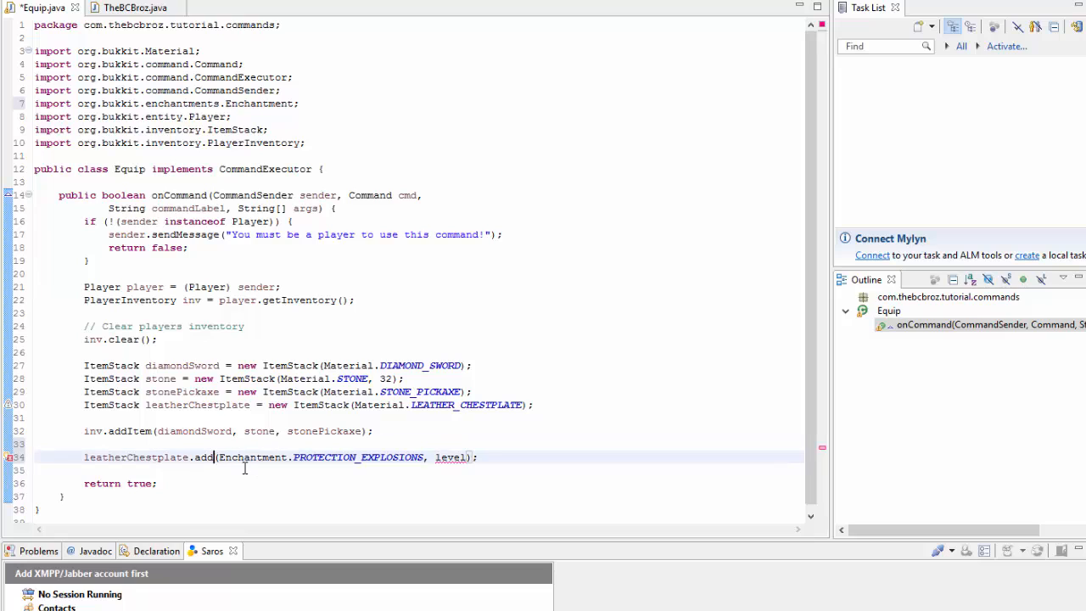
{"action": "type", "text": "Un"}
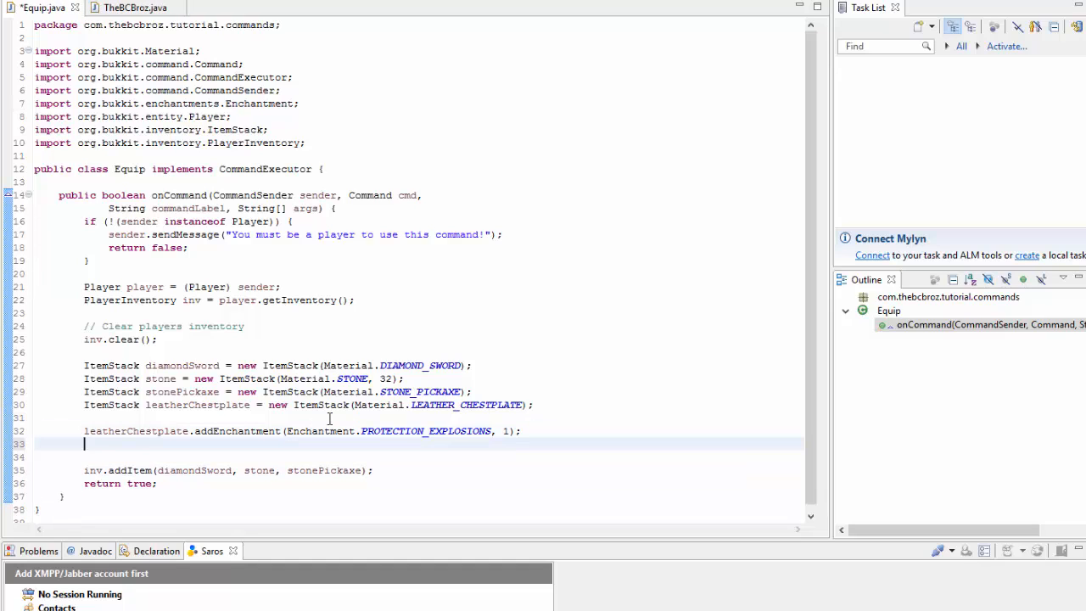
Add stonePickaxe.addUnsafeEnchantment with DIG_SPEED and replace the level placeholder with 55
{"action": "type", "text": "stonePickaxe.addUnsafeEnchantment(Enchantment, level);"}
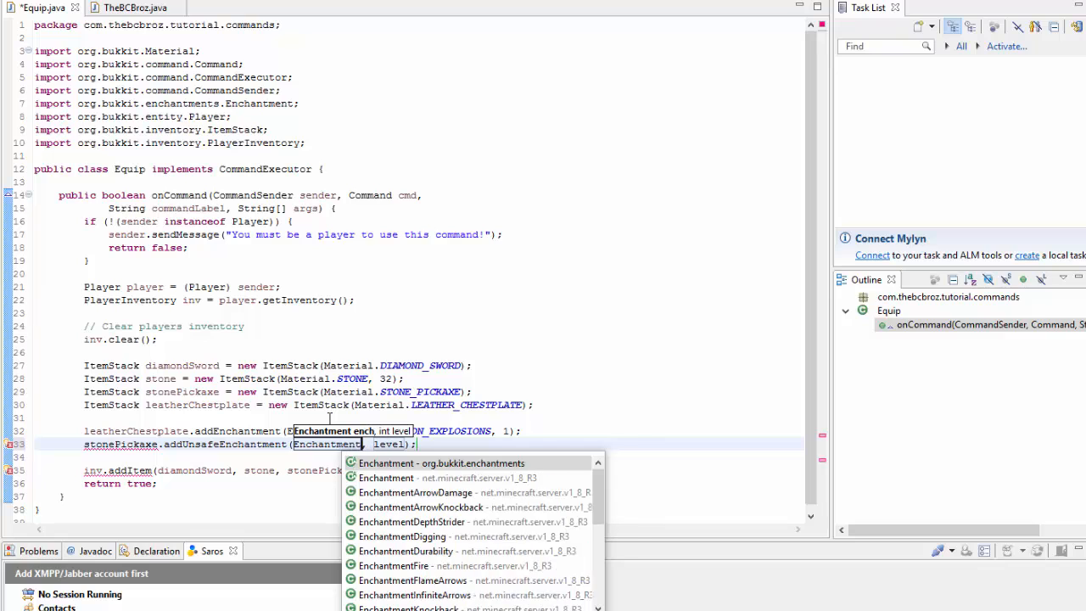
{"action": "type", "text": "."}
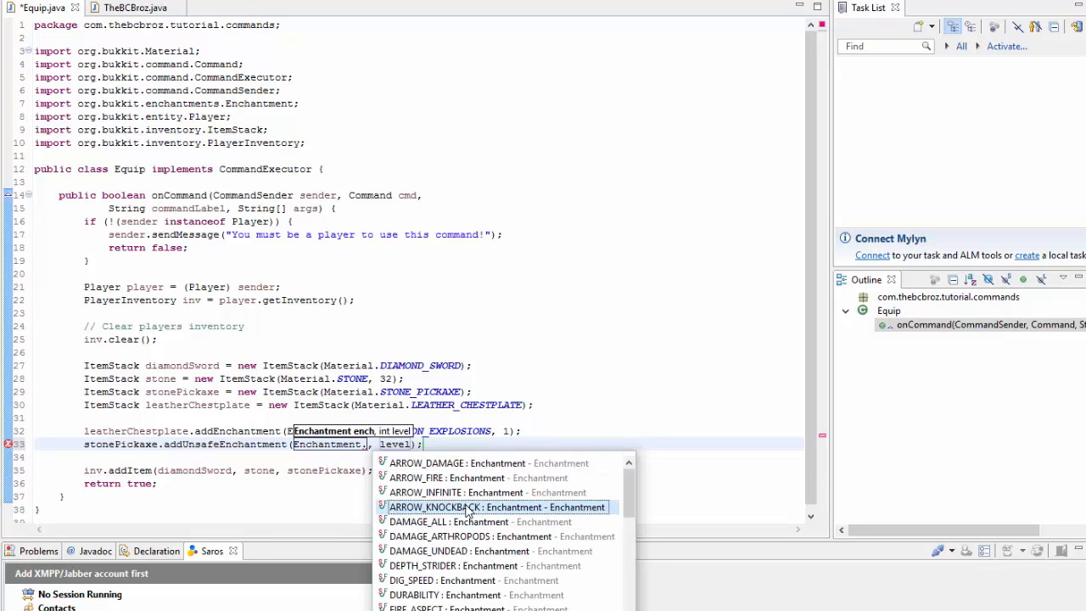
{"action": "scroll", "scroll_direction": "down", "scroll_amount": 3}
{"action": "type", "text": "DIG_SPEED"}
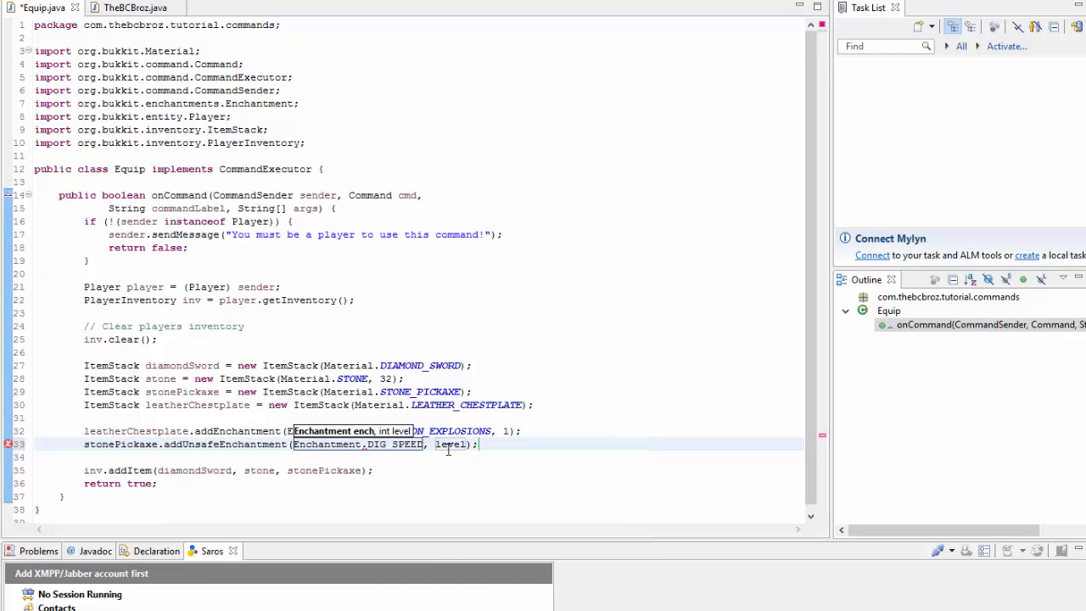
{"action": "left_click", "coordinate": [451, 444]}
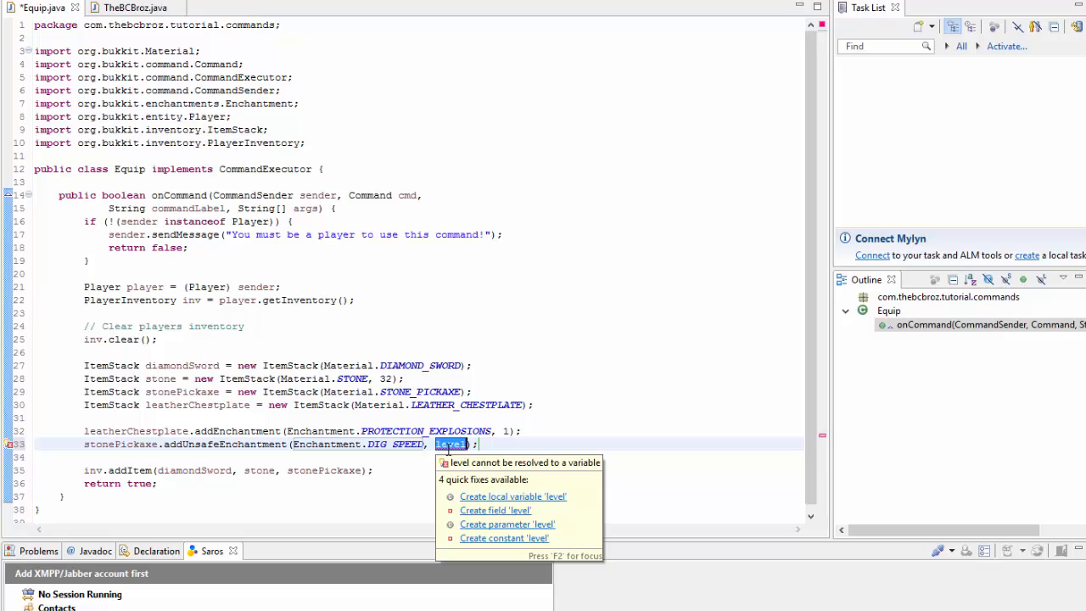
{"action": "type", "text": "59"}
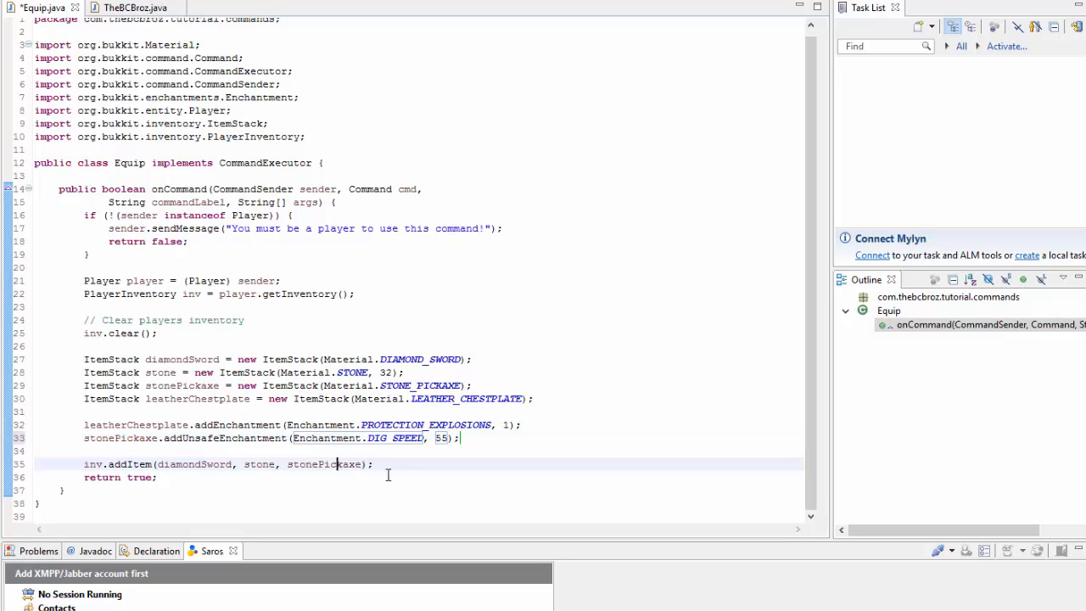
On a new line after addItem, write inv.setChestplate(leatherChestplate); via content assist
{"action": "key", "text": "enter"}
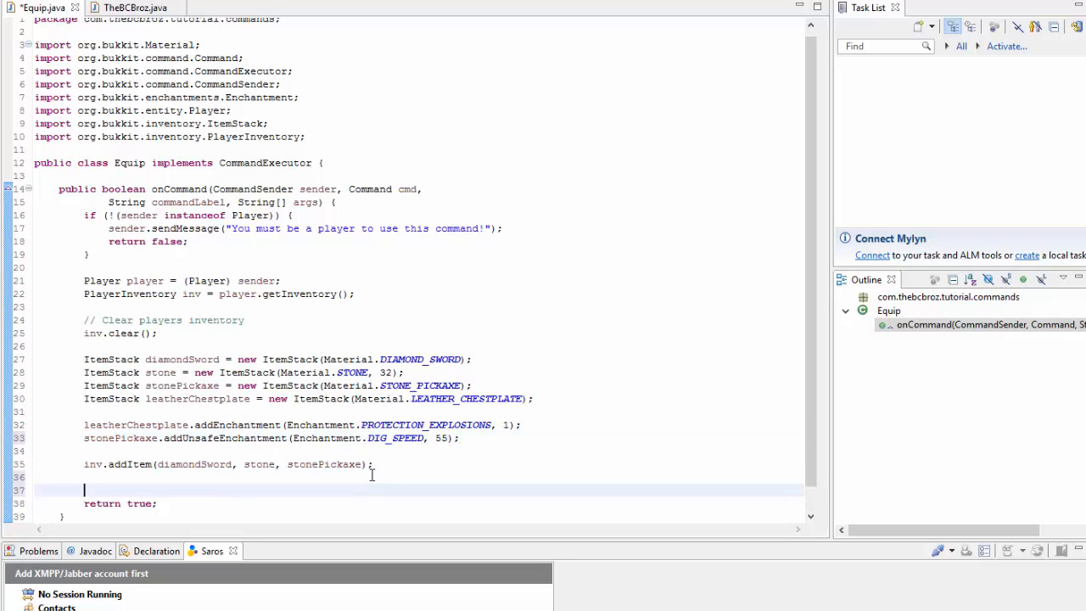
{"action": "type", "text": "inv.ad"}
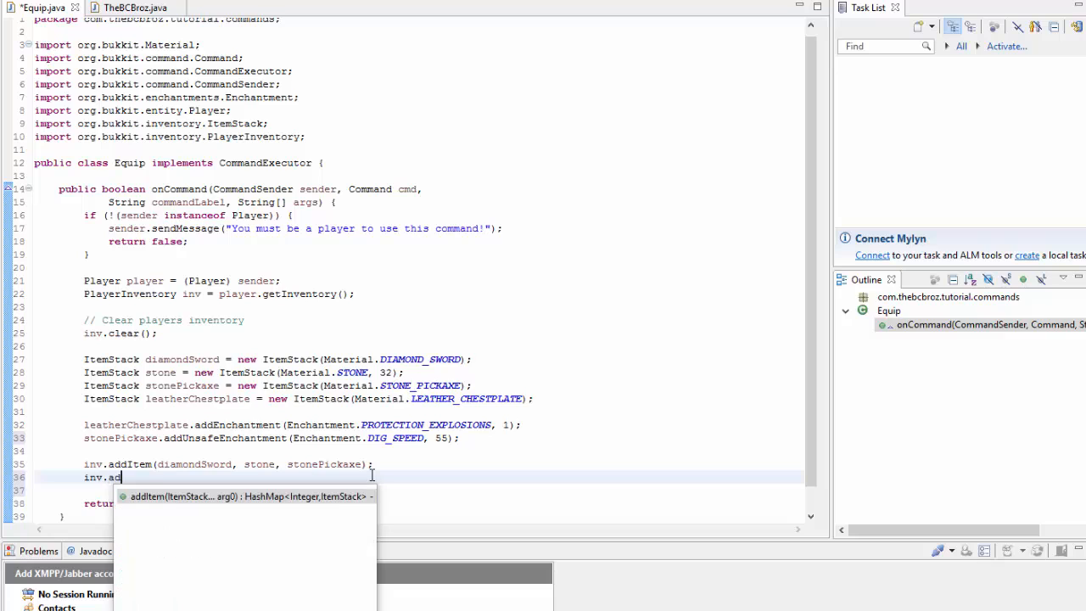
{"action": "type", "text": "get"}
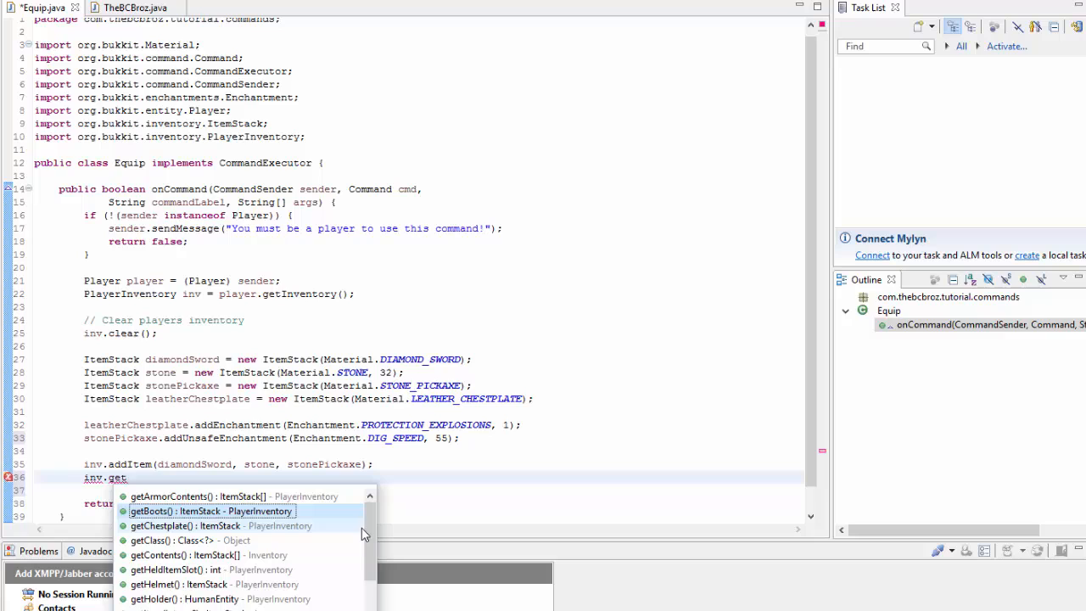
{"action": "key", "text": "Escape"}
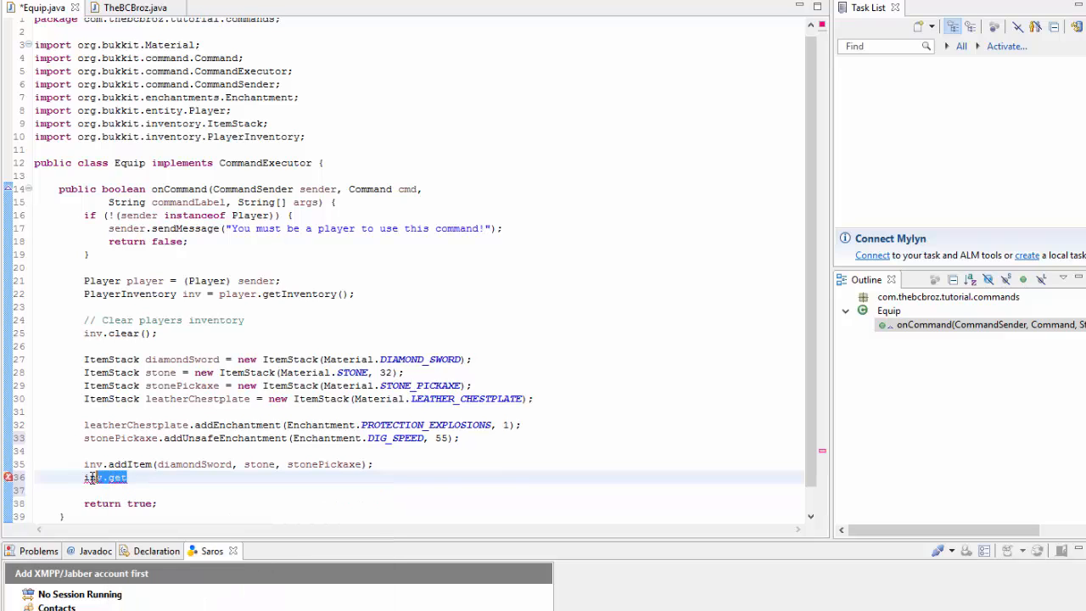
{"action": "type", "text": "setChestplate(leatherChestplate);"}
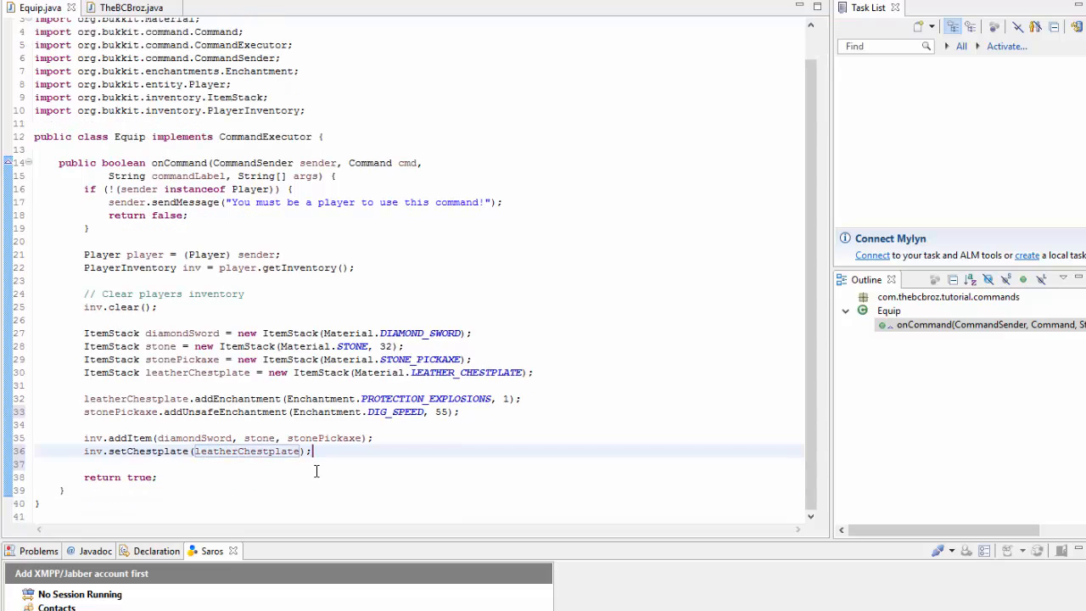
{"action": "type", "text": "inv."}
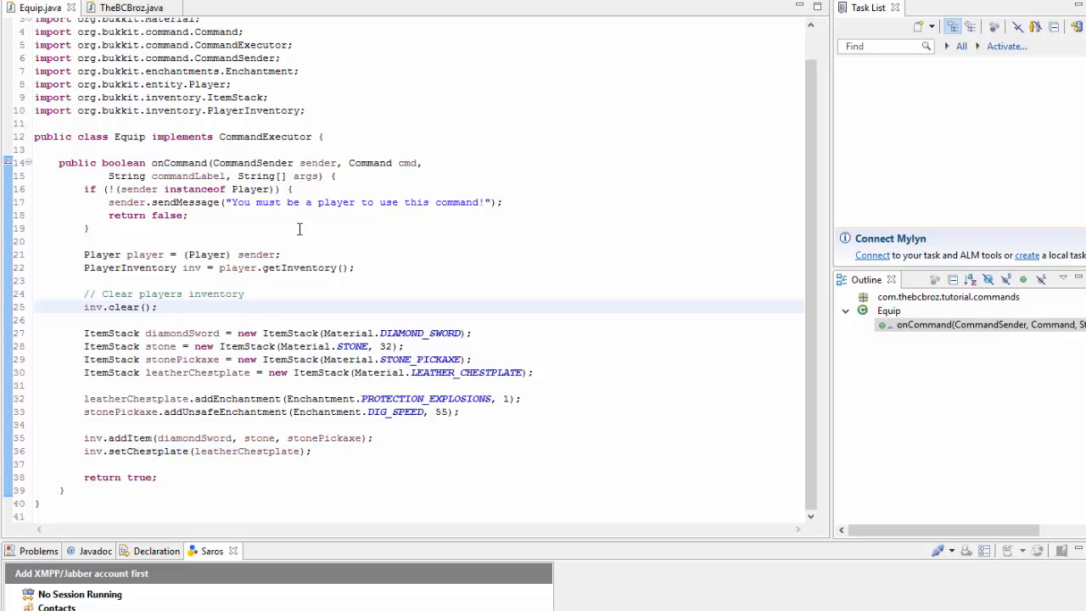
After the chestplate line, write player.sendMessage("Your inventory has been equiped!");
{"action": "left_click", "coordinate": [324, 453]}
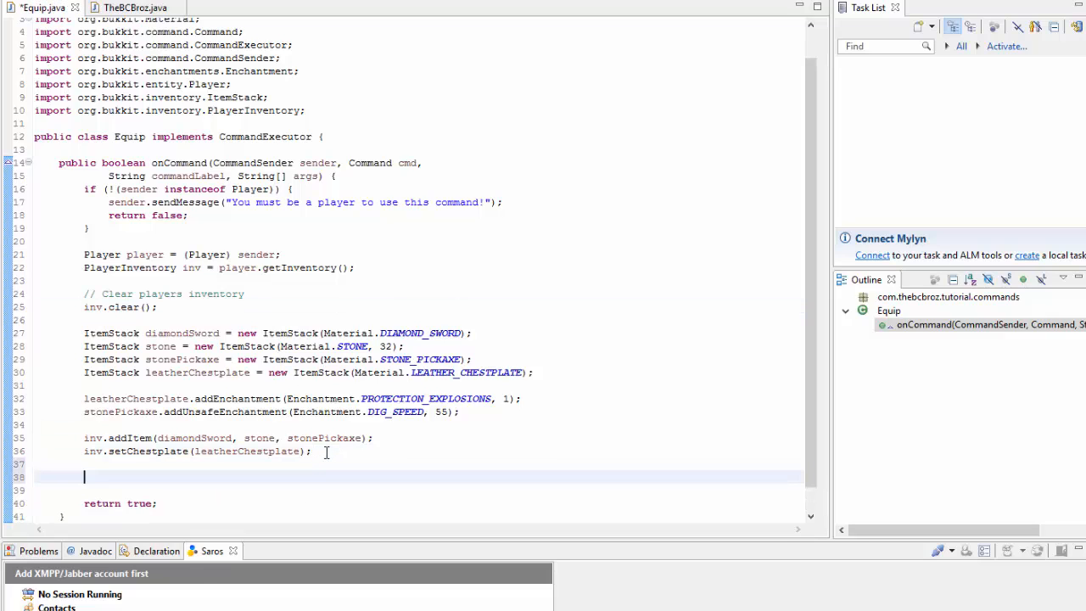
{"action": "type", "text": "player.sendMessage(\"\");"}
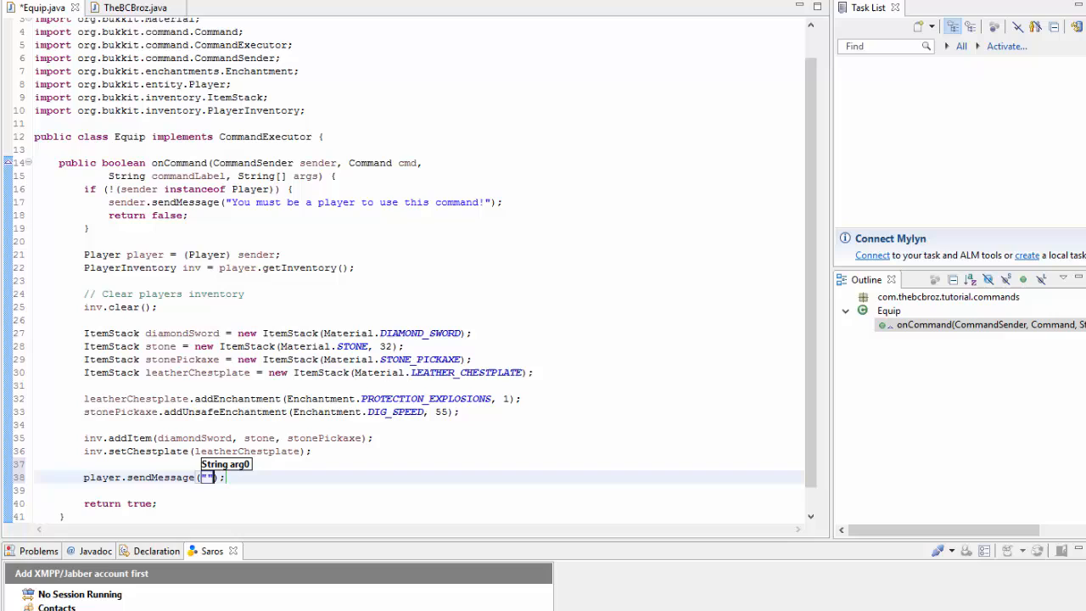
{"action": "type", "text": "Your inventory has been"}
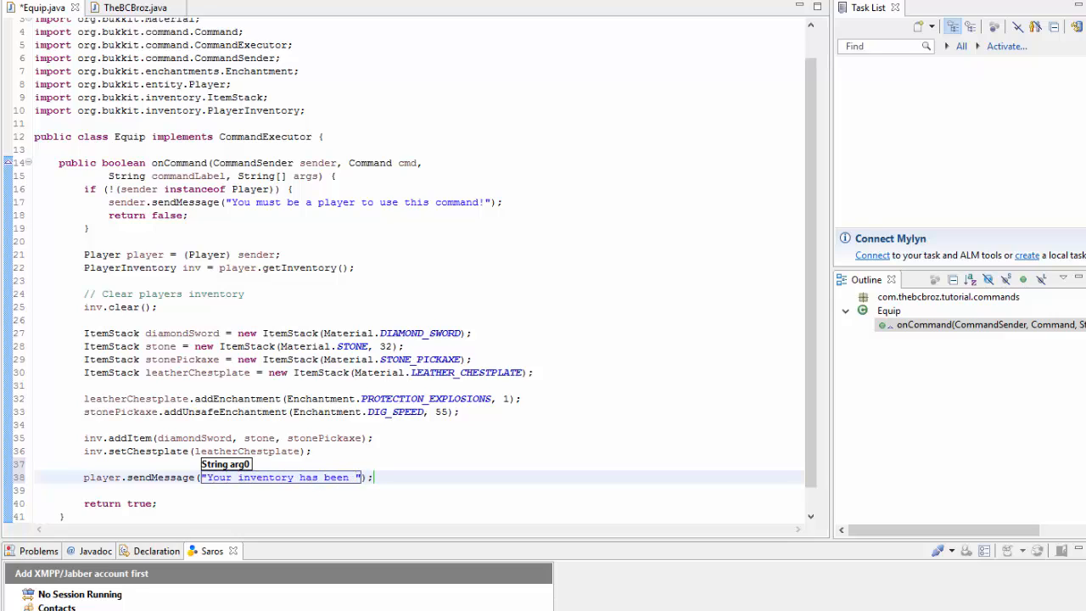
{"action": "type", "text": "equiped!"}
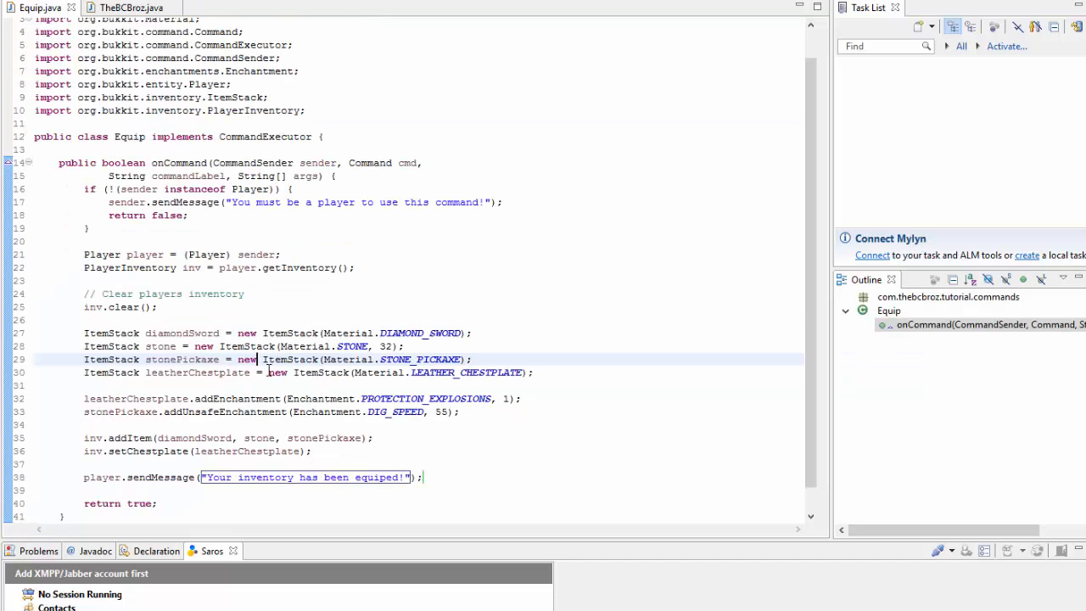
{"action": "left_click", "coordinate": [120, 305]}
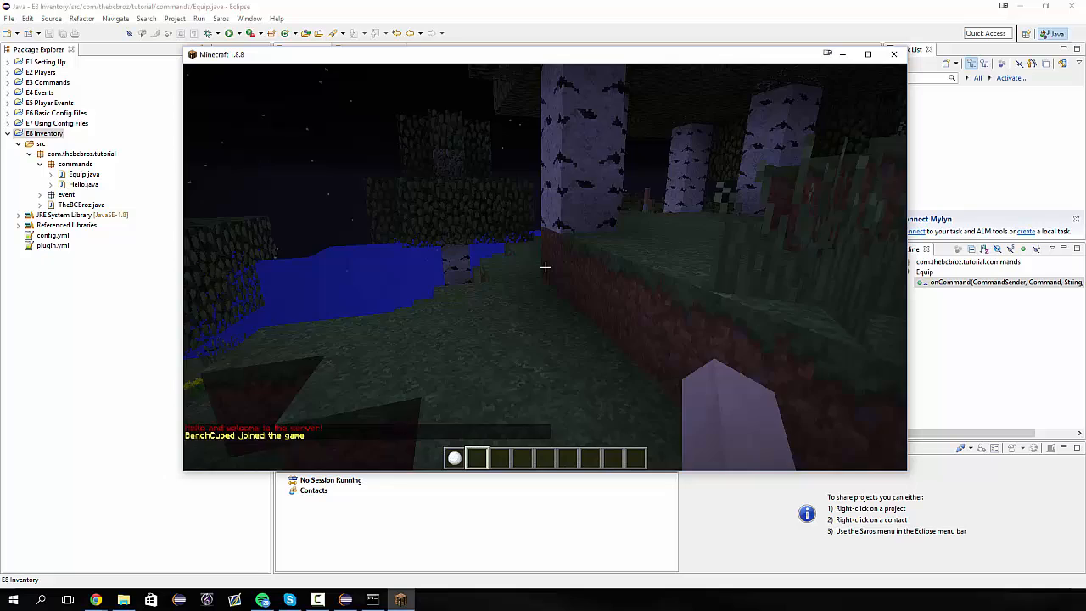
Run /help, /help PlayerMessagePlugin and /equip in chat, then view the new items in the inventory
{"action": "type", "text": "/help"}
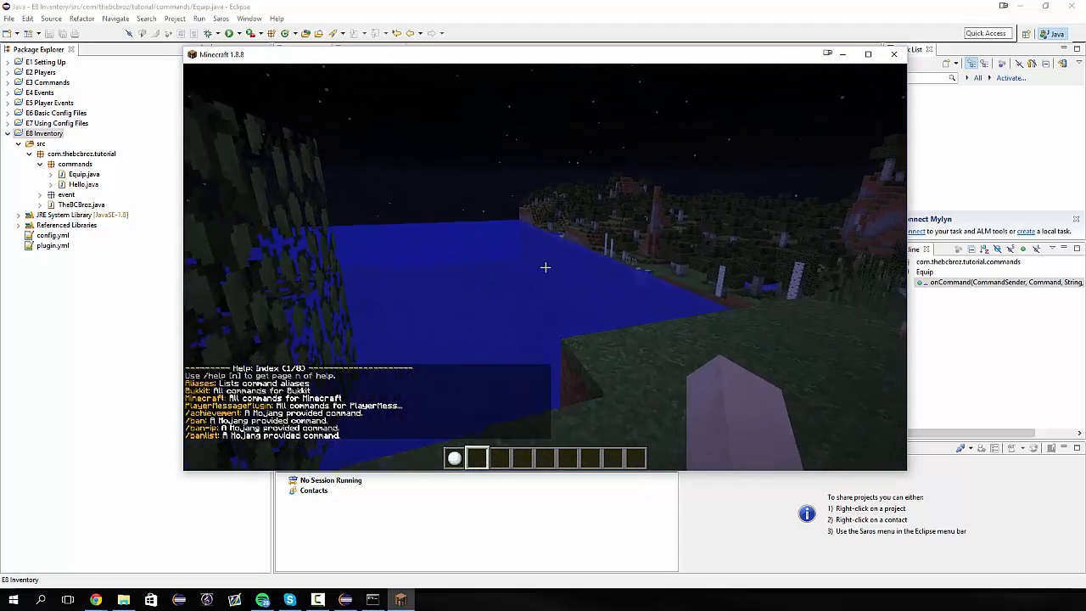
{"action": "type", "text": "/help PlayerM"}
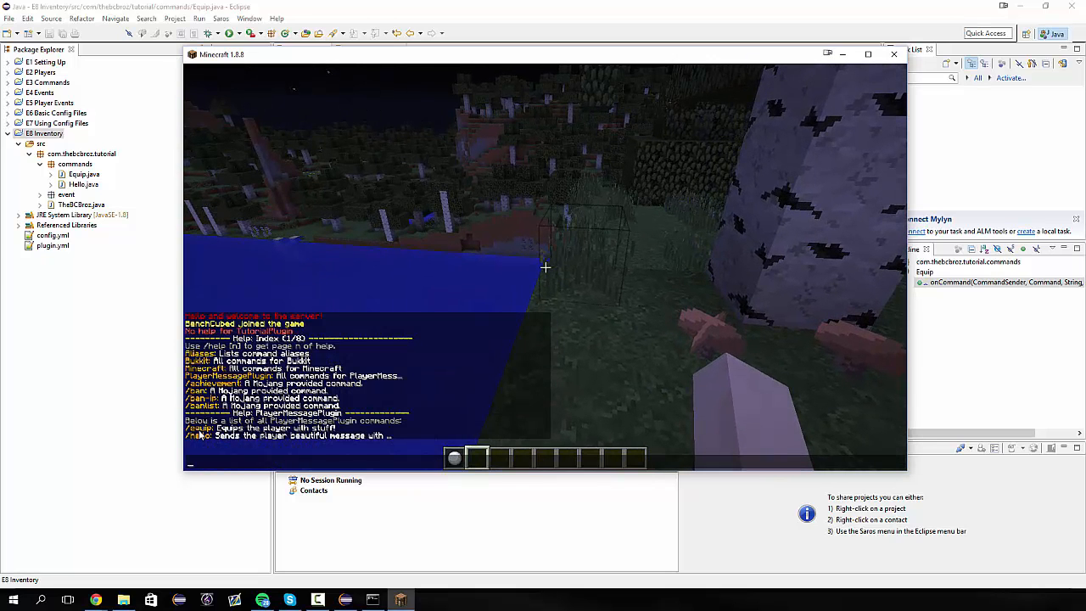
{"action": "type", "text": "/equ"}
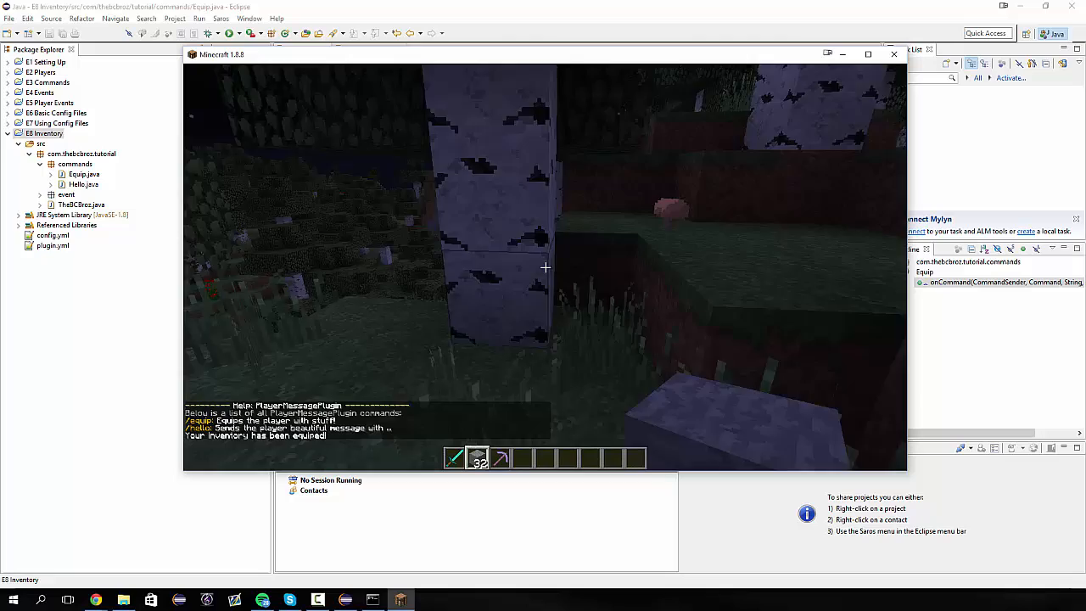
{"action": "key", "text": "e"}
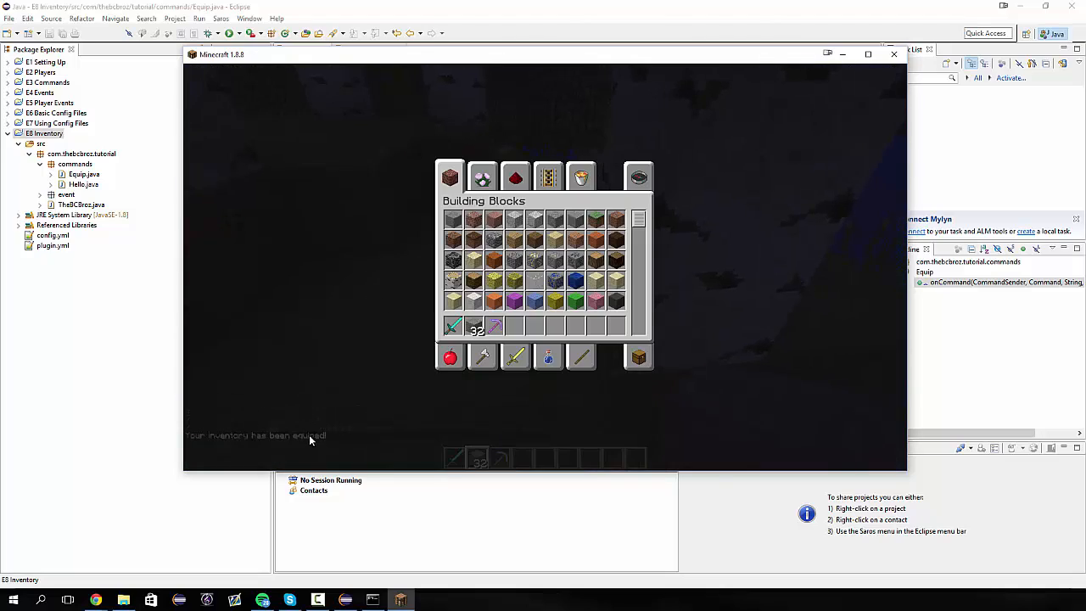
Close and reopen the inventory to check the leather chestplate is worn
{"action": "key", "text": "Escape"}
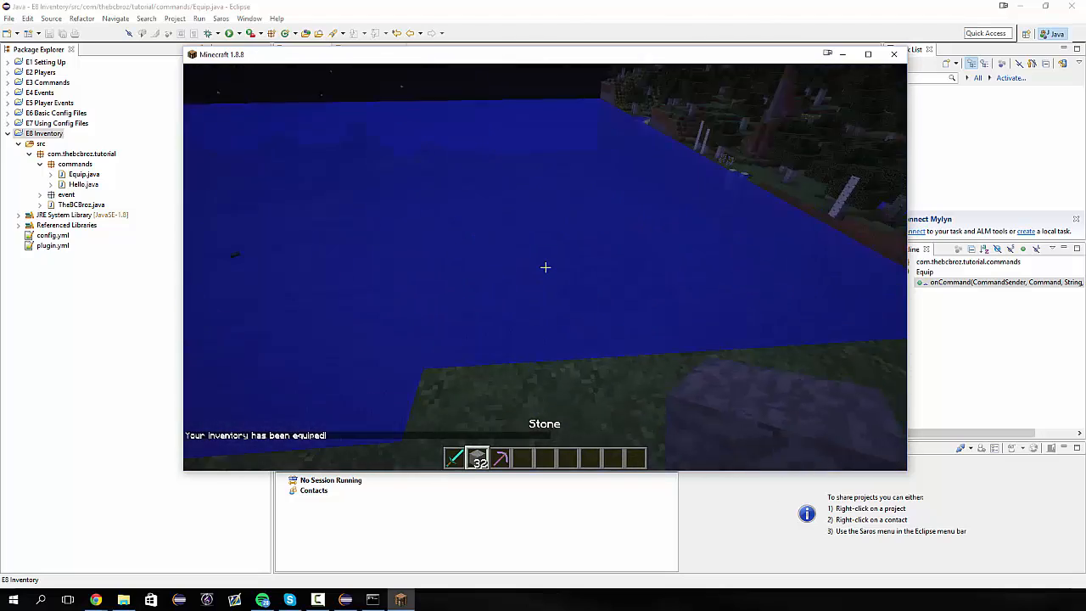
{"action": "key", "text": "e"}
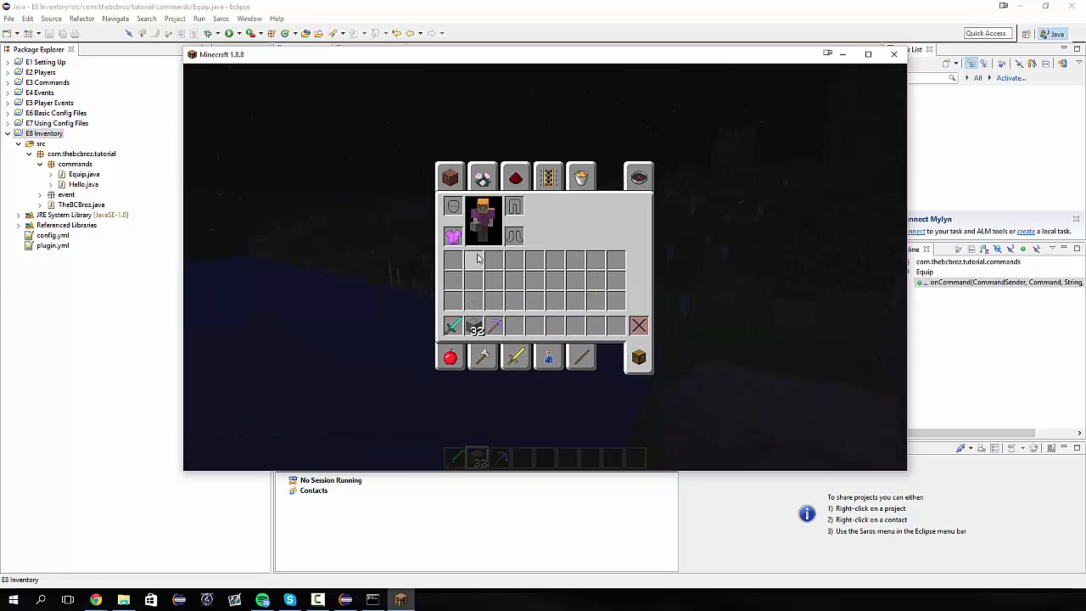
{"action": "mouse_move", "coordinate": [451, 235]}
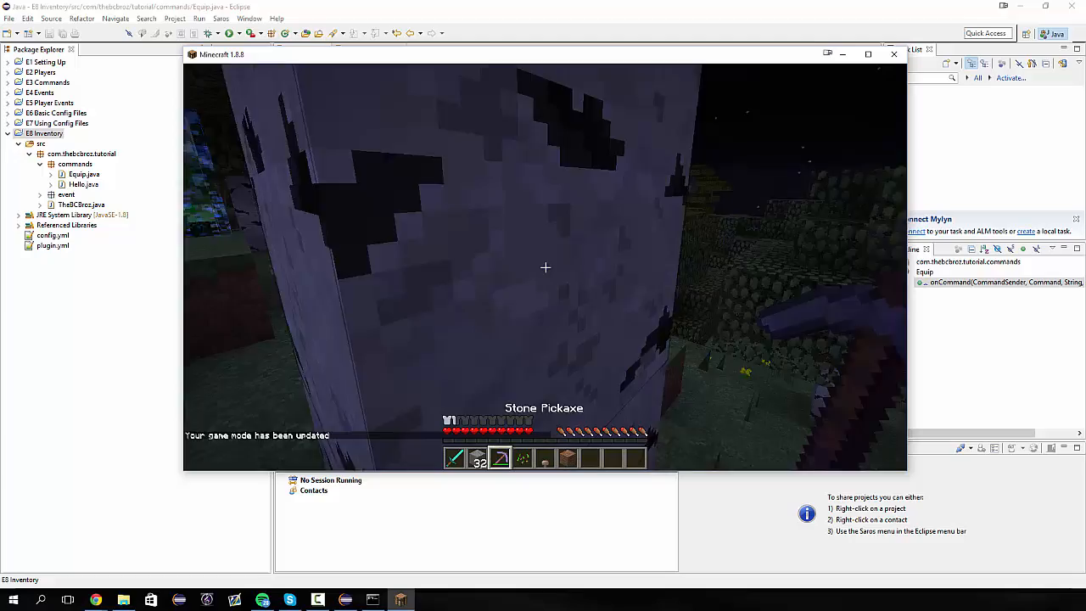
Enter /gamemode creative in chat to return to creative mode
{"action": "type", "text": "/gamemoce"}
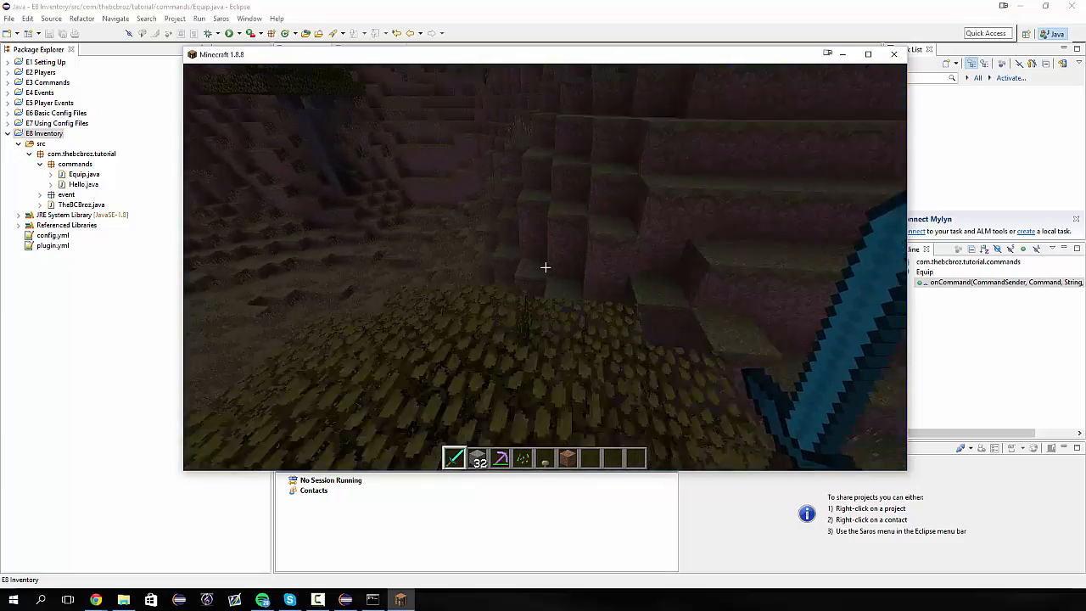
{"action": "mouse_move", "coordinate": [545, 268]}
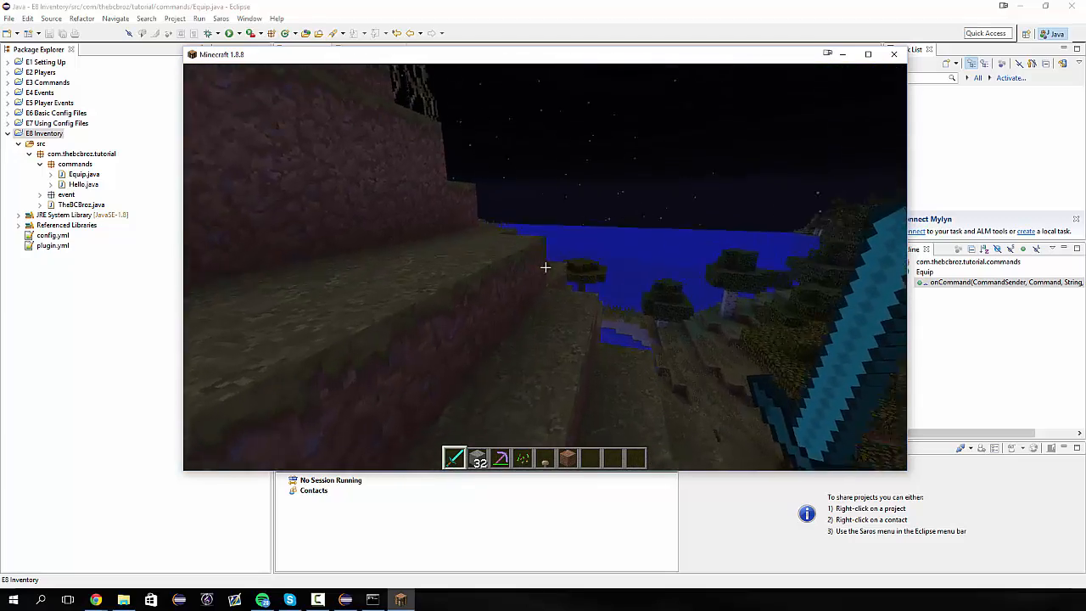